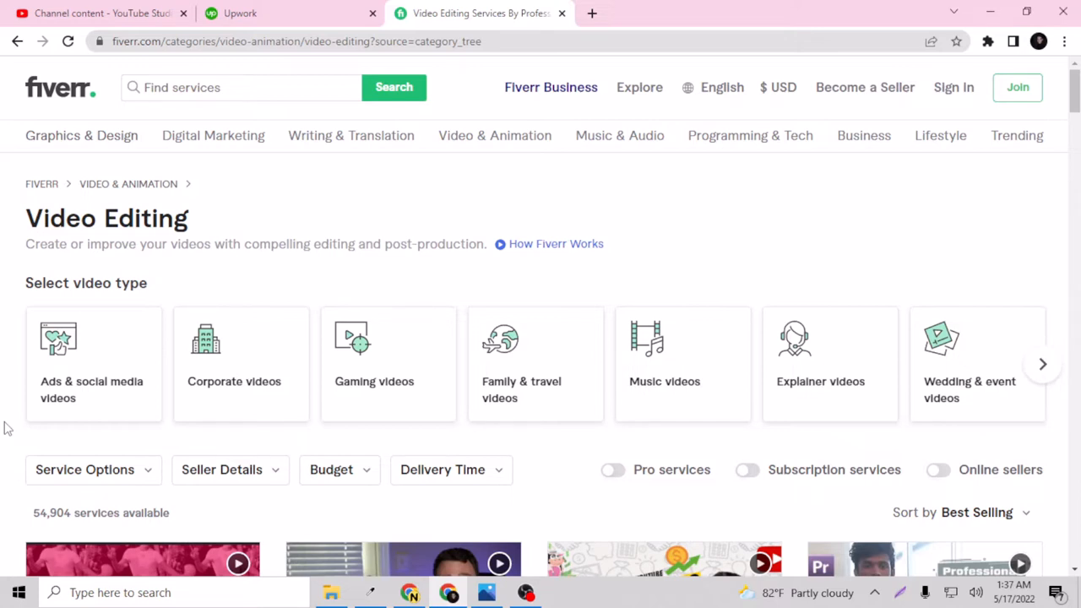
pyautogui.moveTo(3, 355)
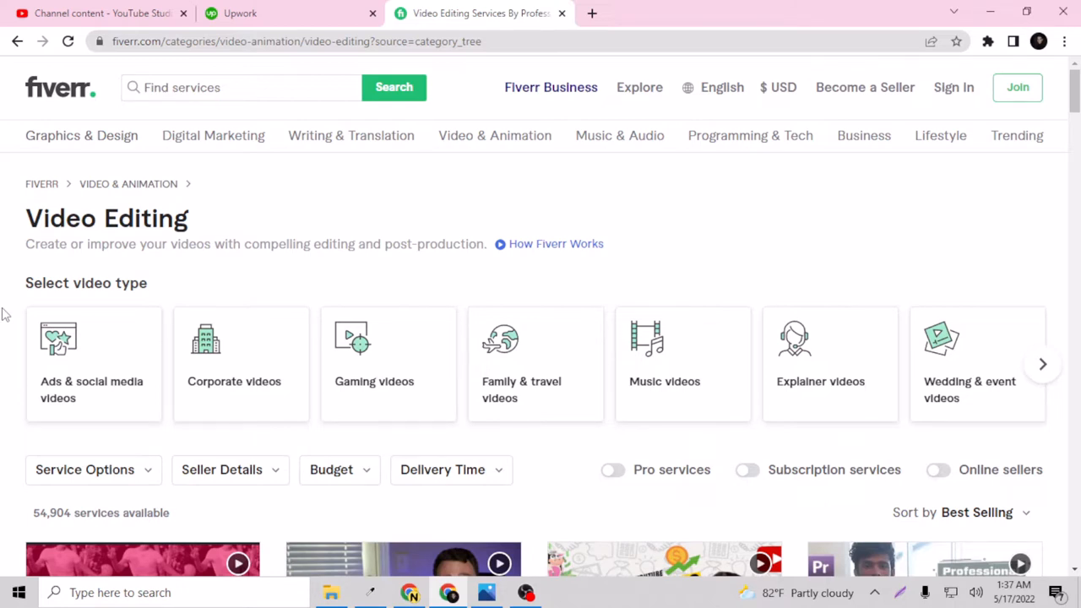
pyautogui.moveTo(64, 260)
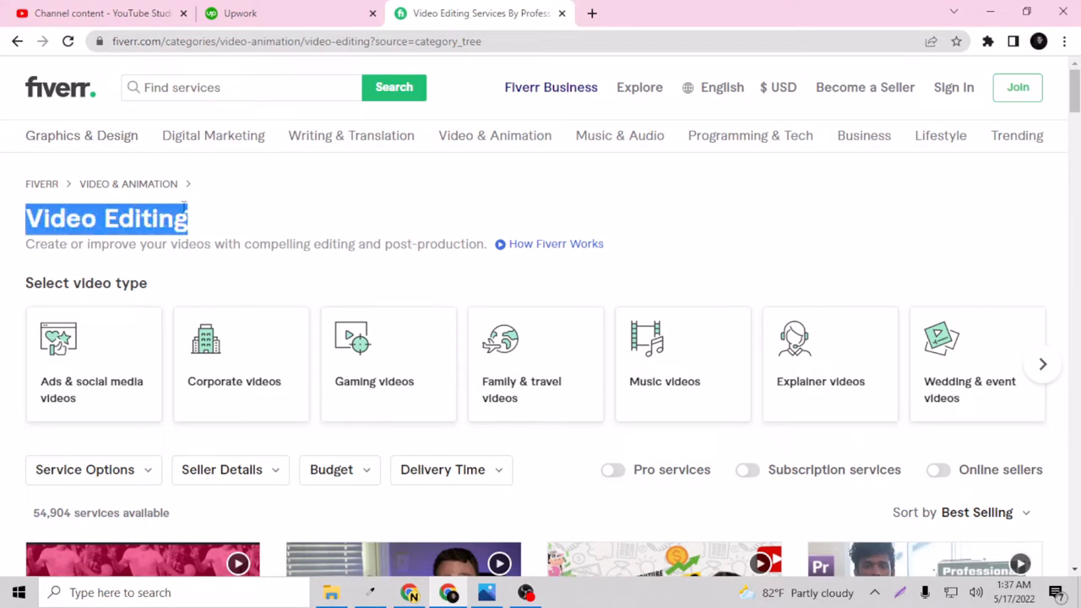
pyautogui.scroll(-3)
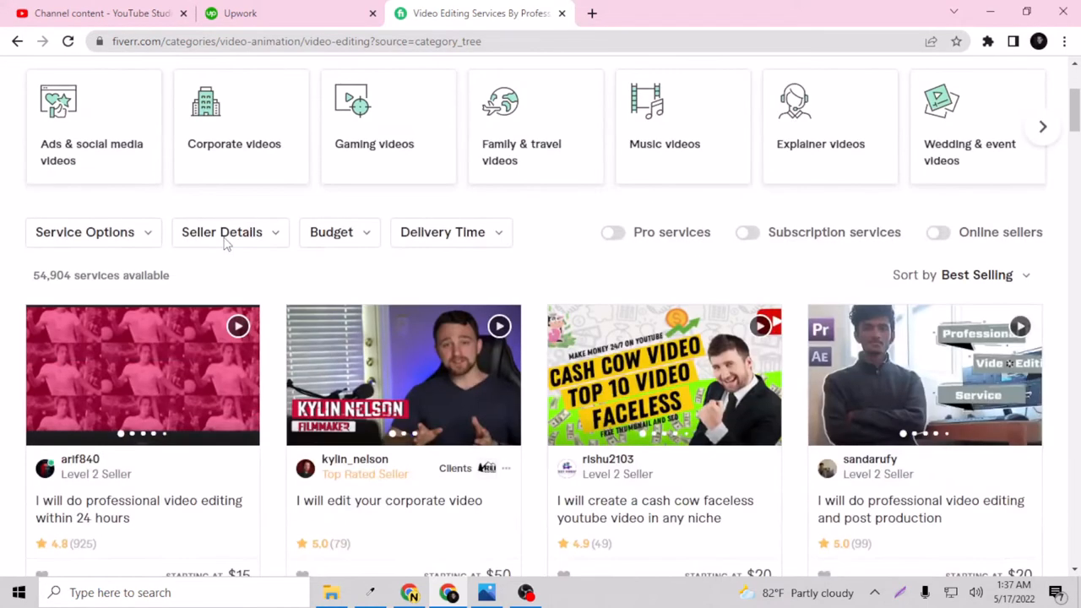
pyautogui.scroll(-3)
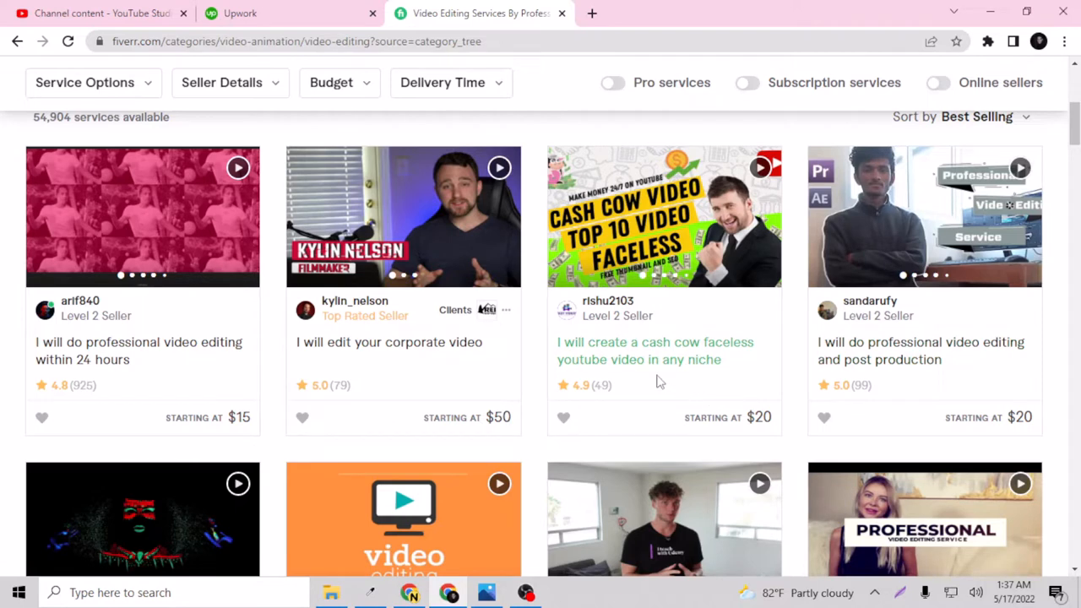
pyautogui.moveTo(676, 358)
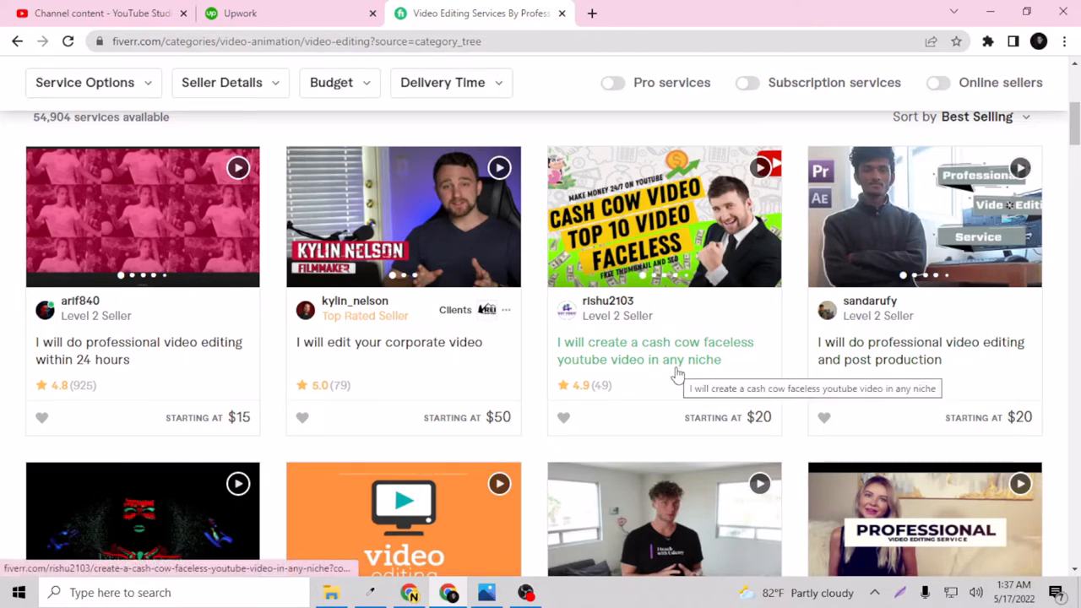
pyautogui.scroll(-3)
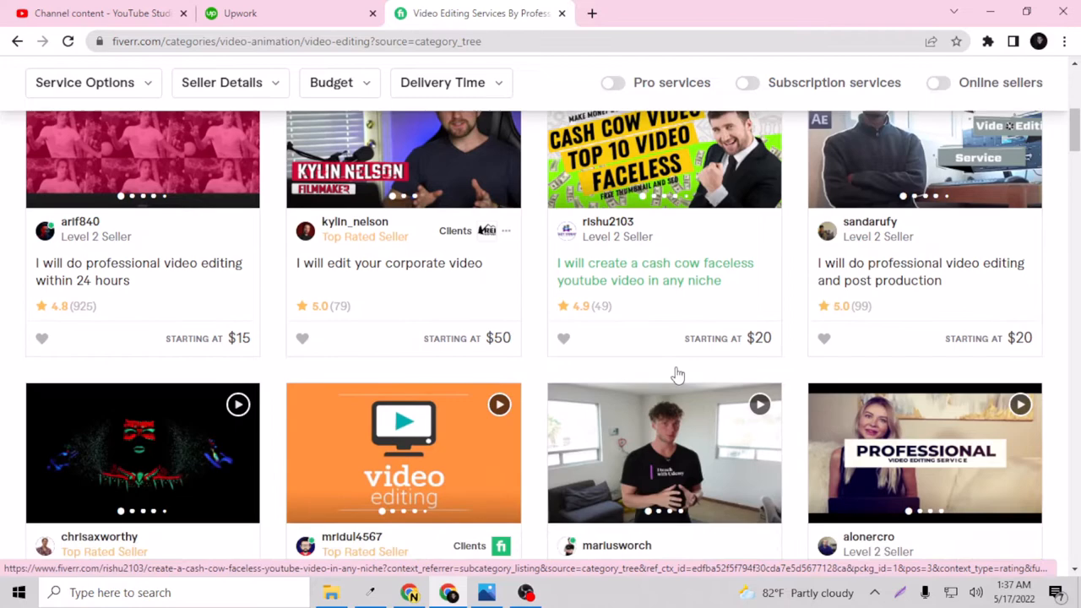
pyautogui.scroll(-3)
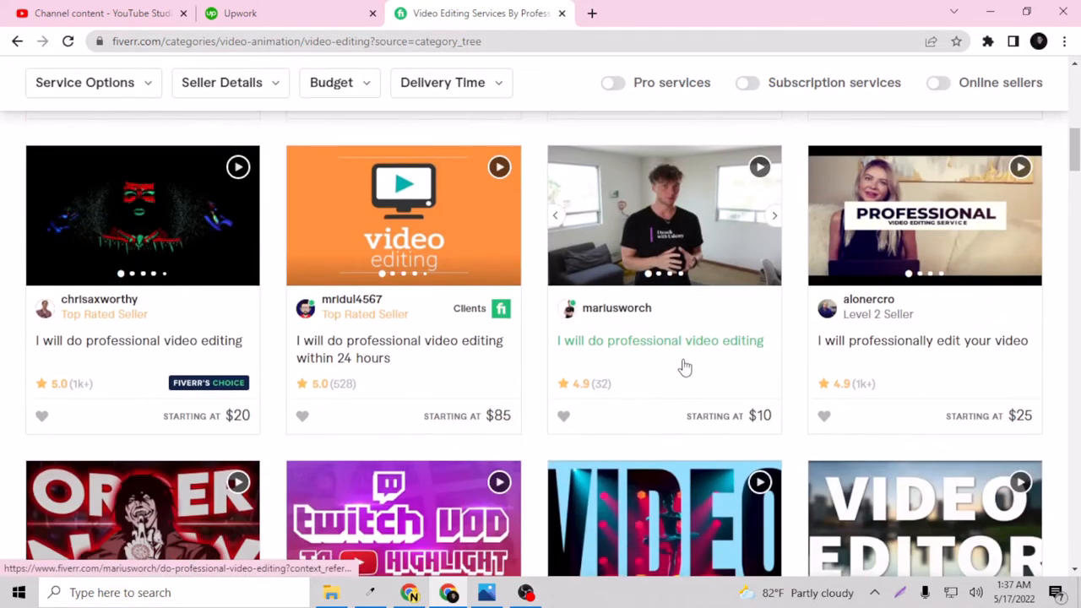
pyautogui.scroll(-3)
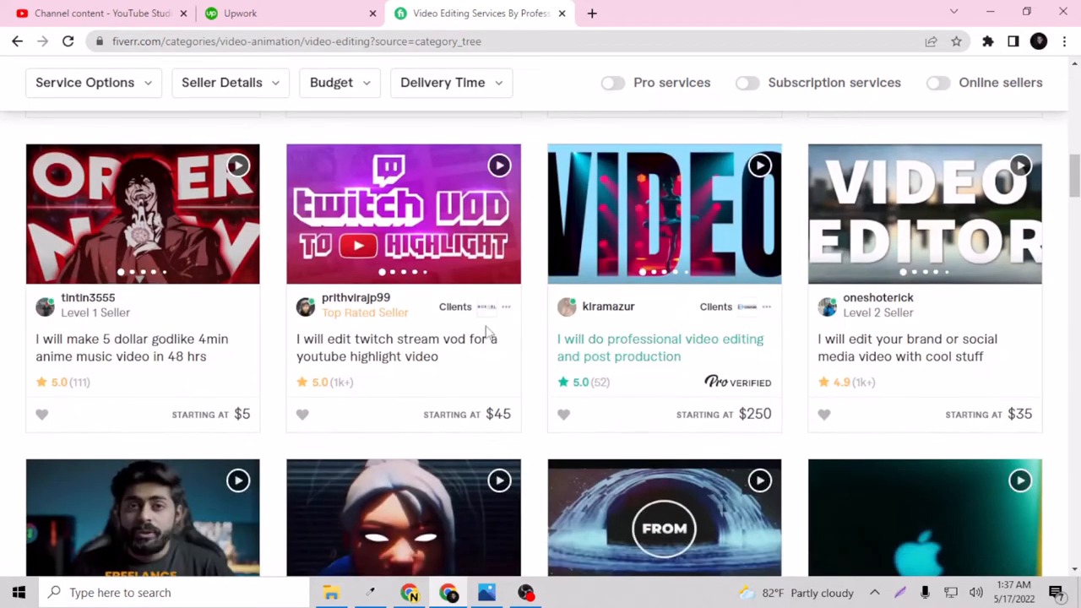
pyautogui.scroll(-3)
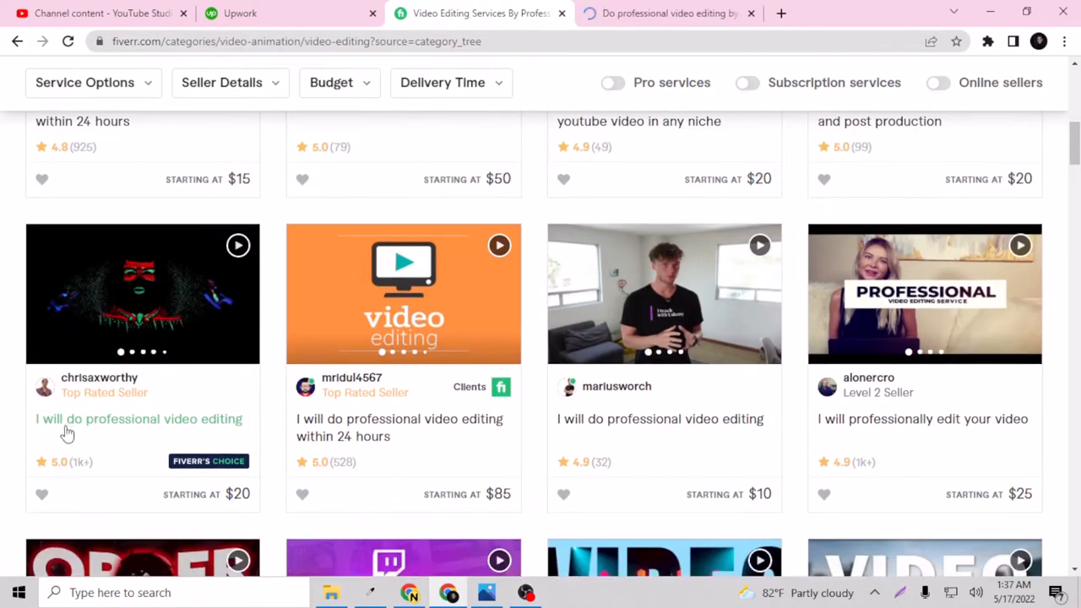
pyautogui.scroll(-3)
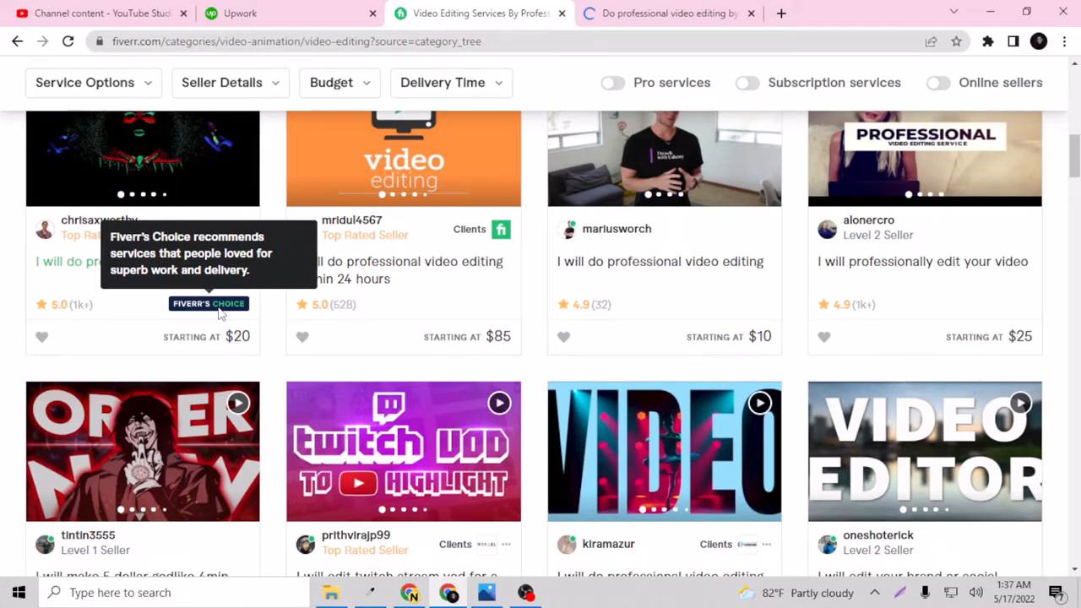
pyautogui.moveTo(3, 327)
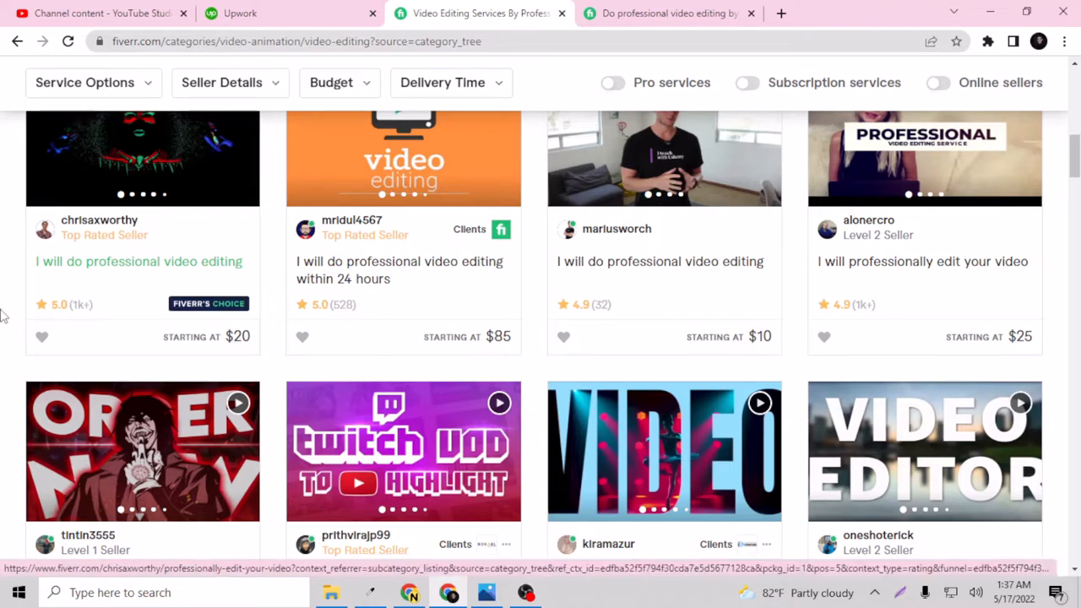
pyautogui.scroll(-3)
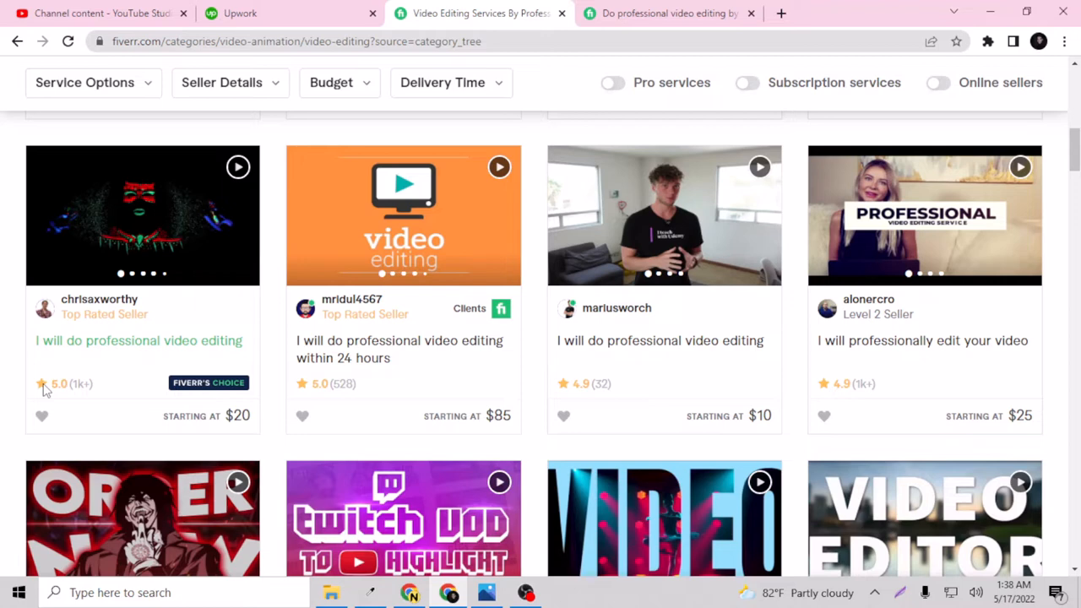
pyautogui.scroll(-3)
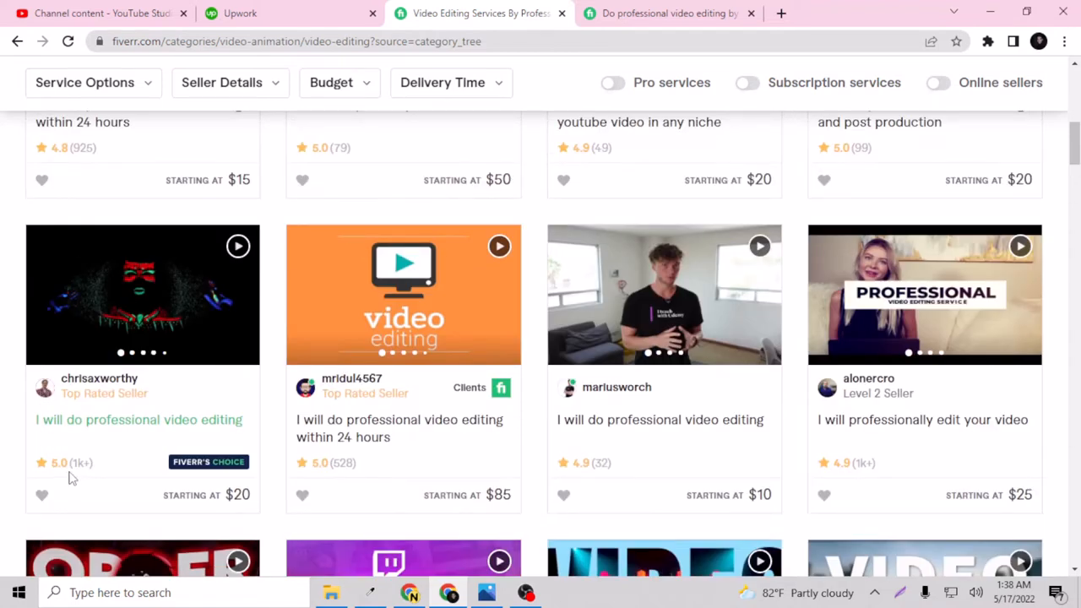
pyautogui.moveTo(210, 463)
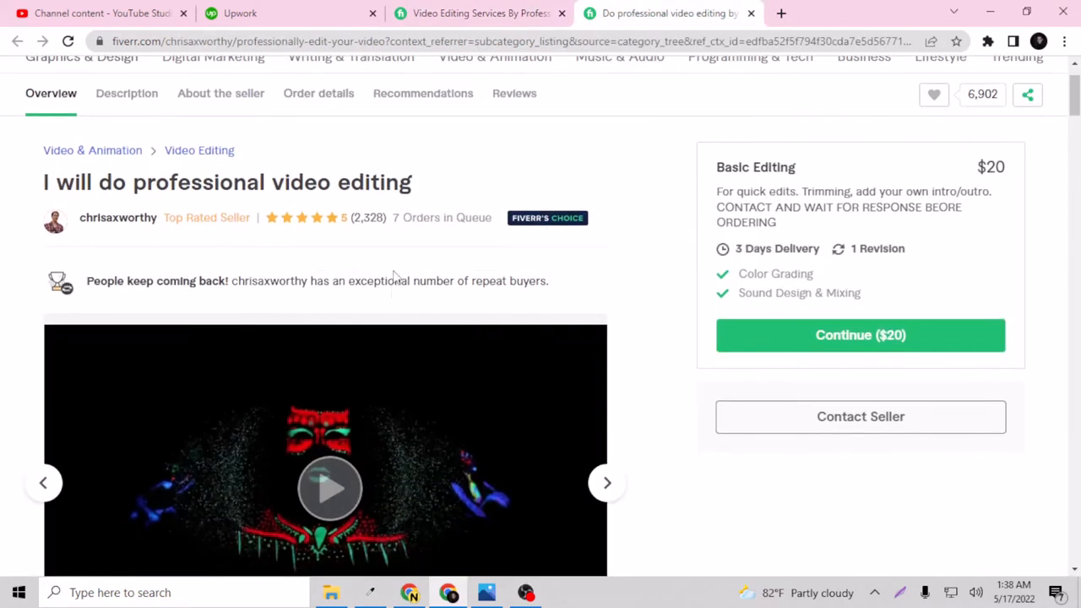
pyautogui.moveTo(362, 223)
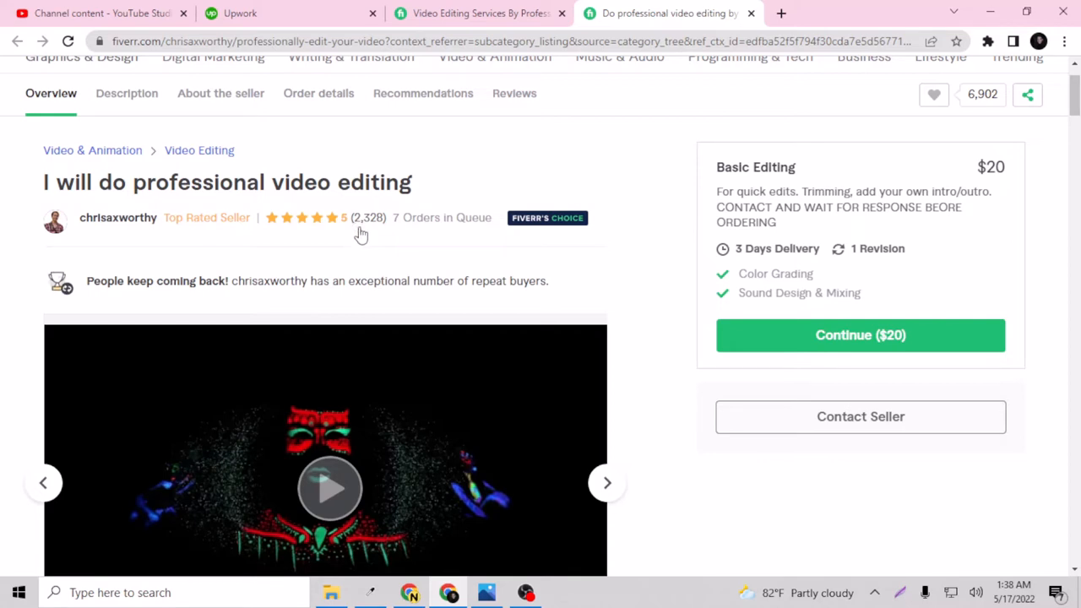
pyautogui.moveTo(375, 232)
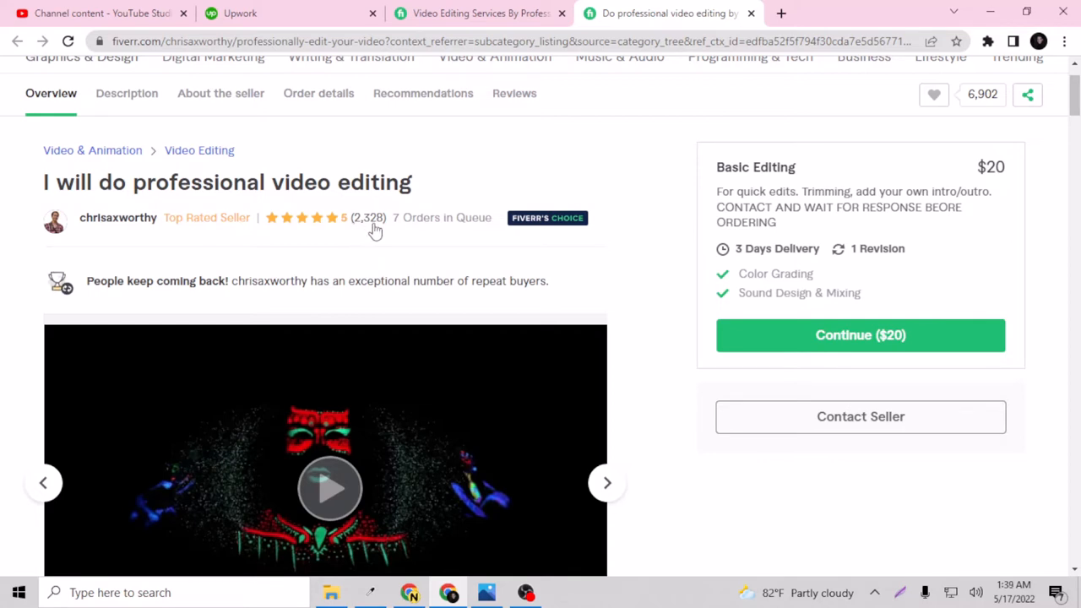
pyautogui.moveTo(379, 229)
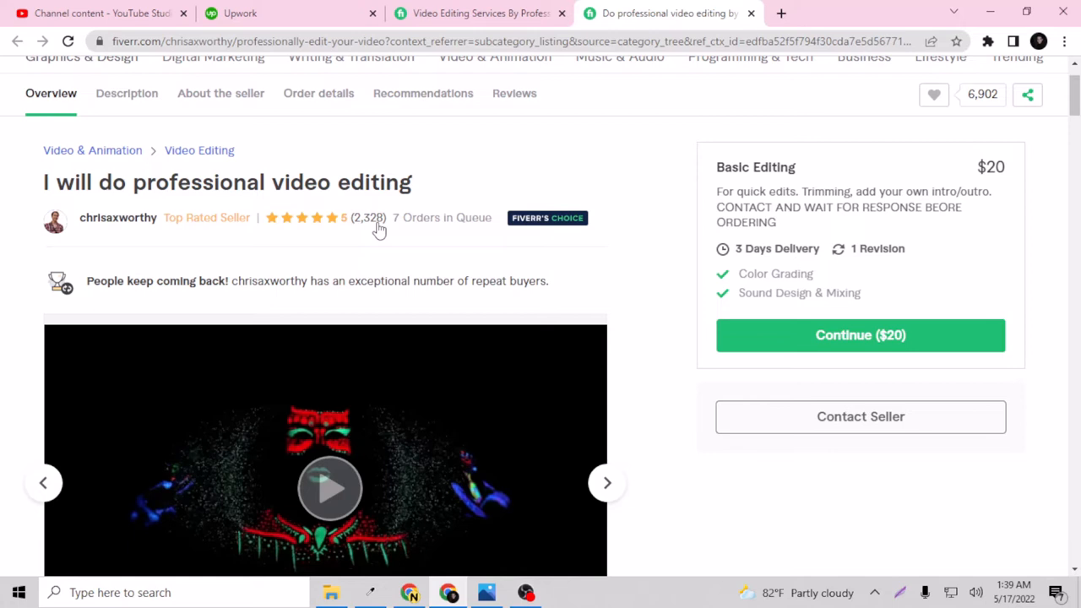
pyautogui.moveTo(396, 219)
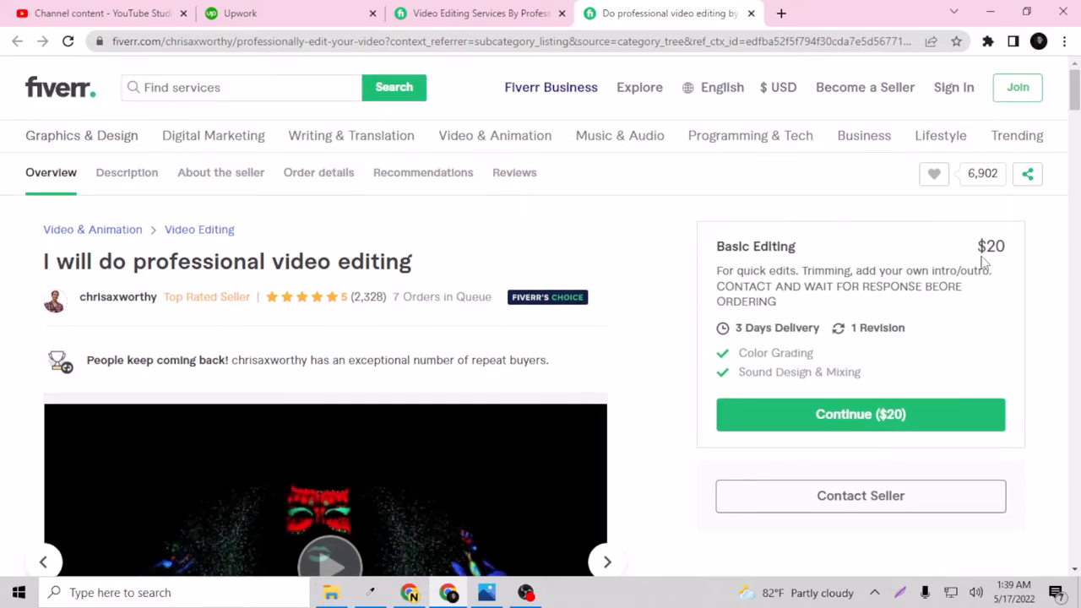
pyautogui.moveTo(713, 307)
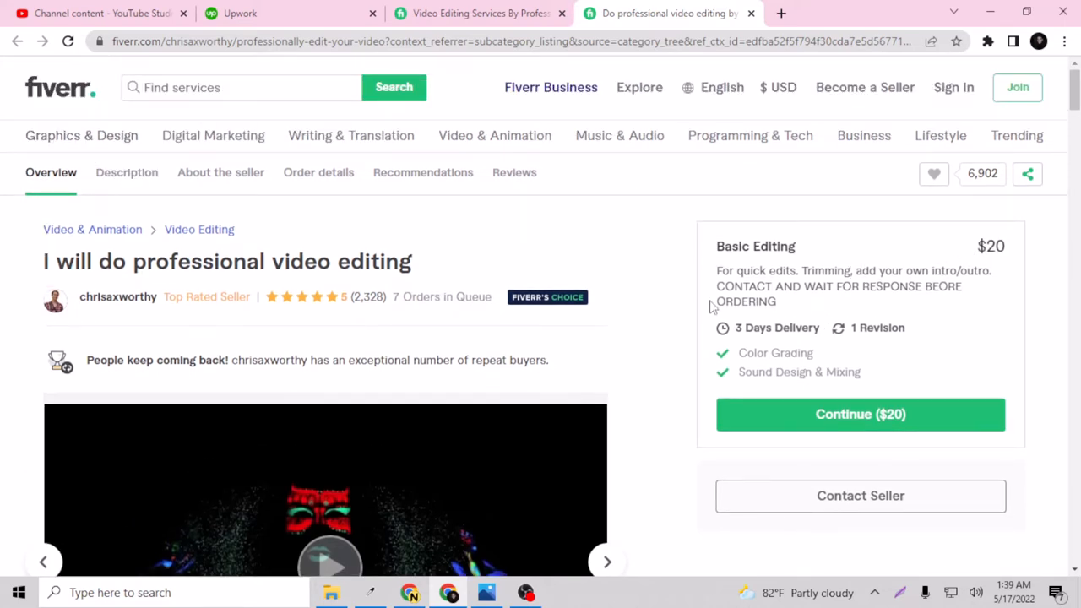
pyautogui.scroll(-3)
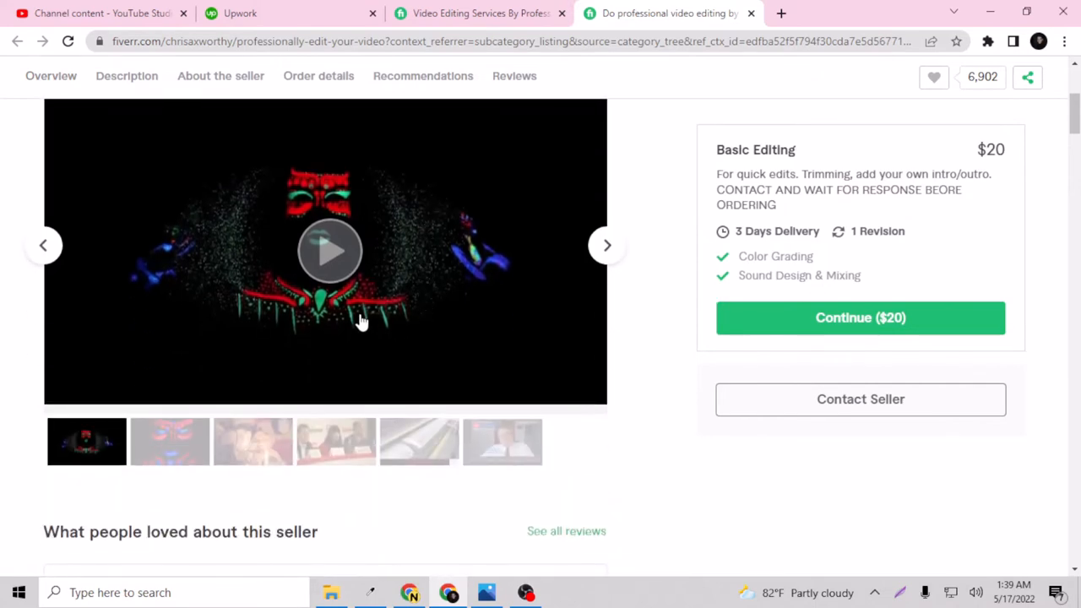
pyautogui.click(127, 74)
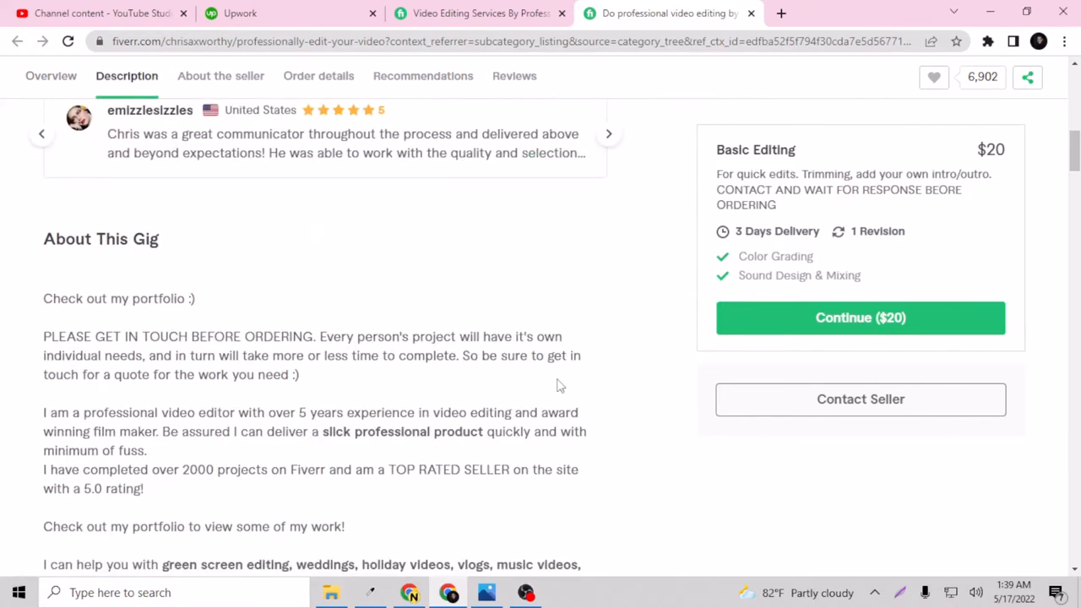
pyautogui.scroll(-3)
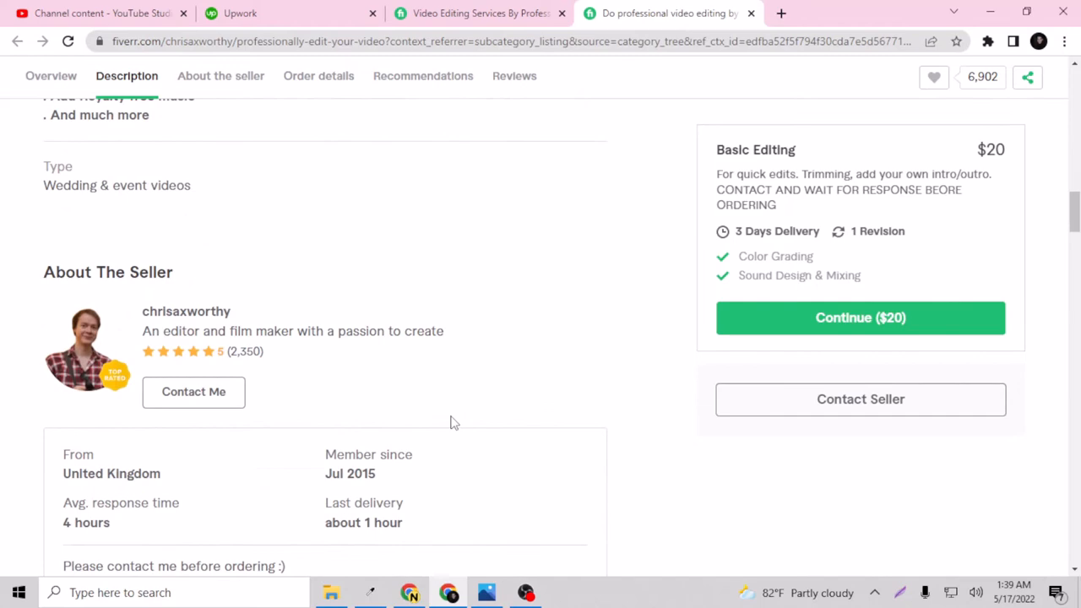
pyautogui.click(220, 76)
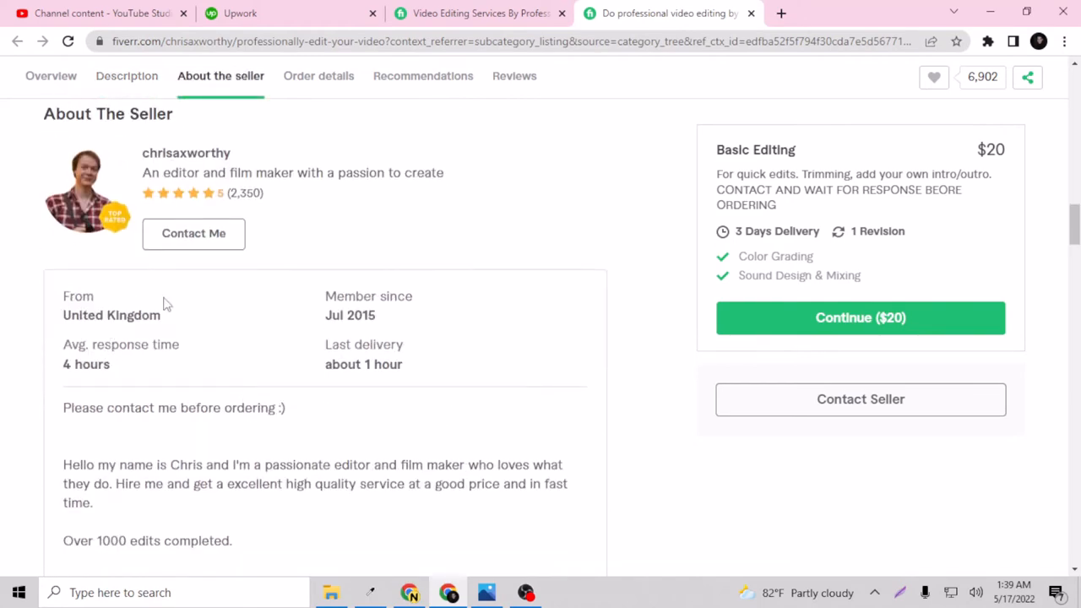
pyautogui.click(125, 74)
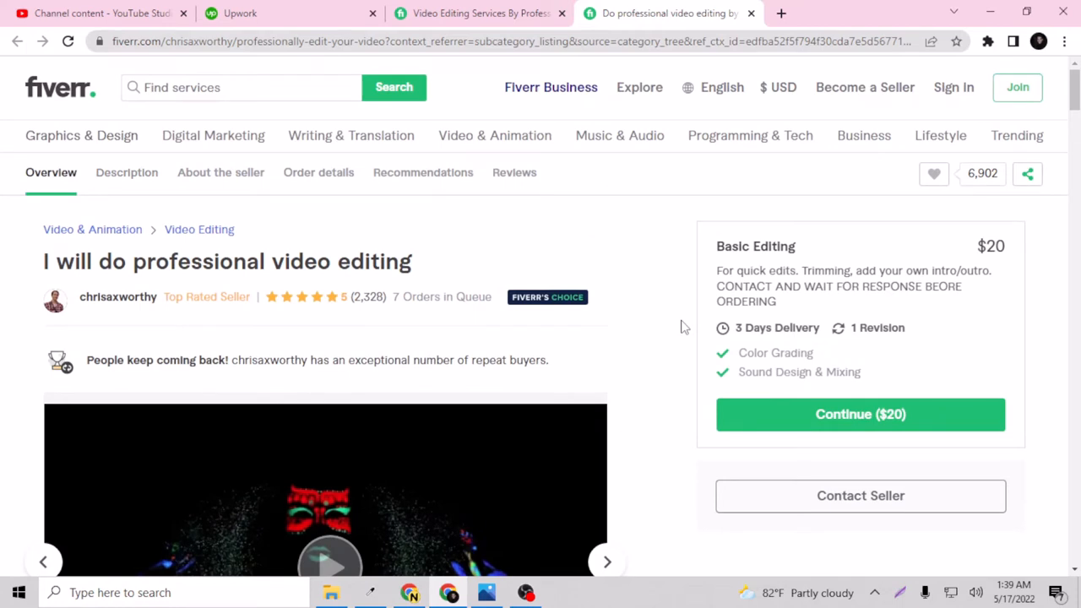
pyautogui.moveTo(669, 287)
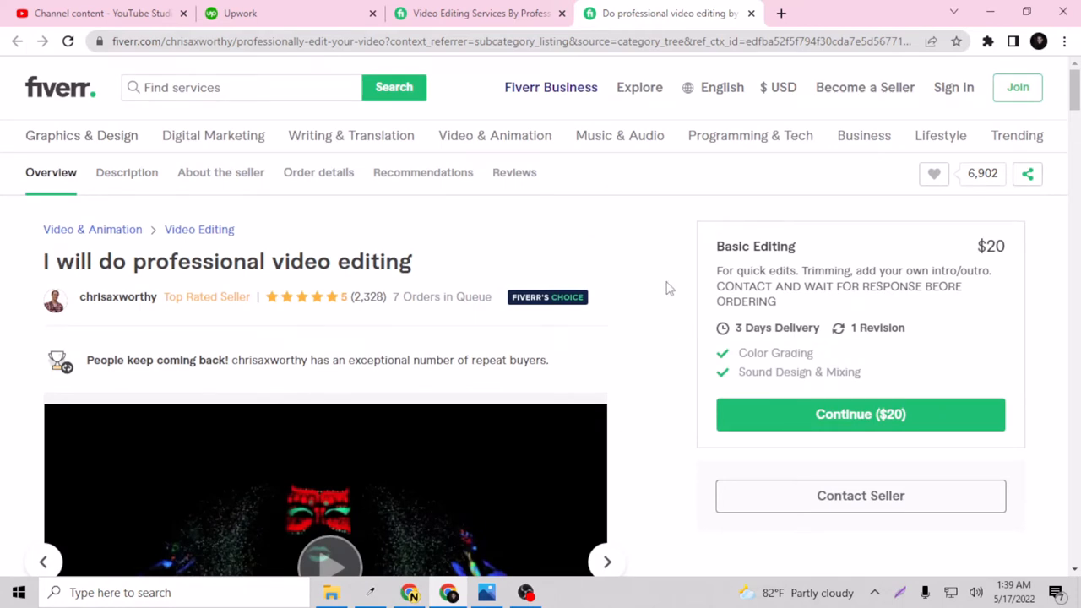
pyautogui.moveTo(547, 297)
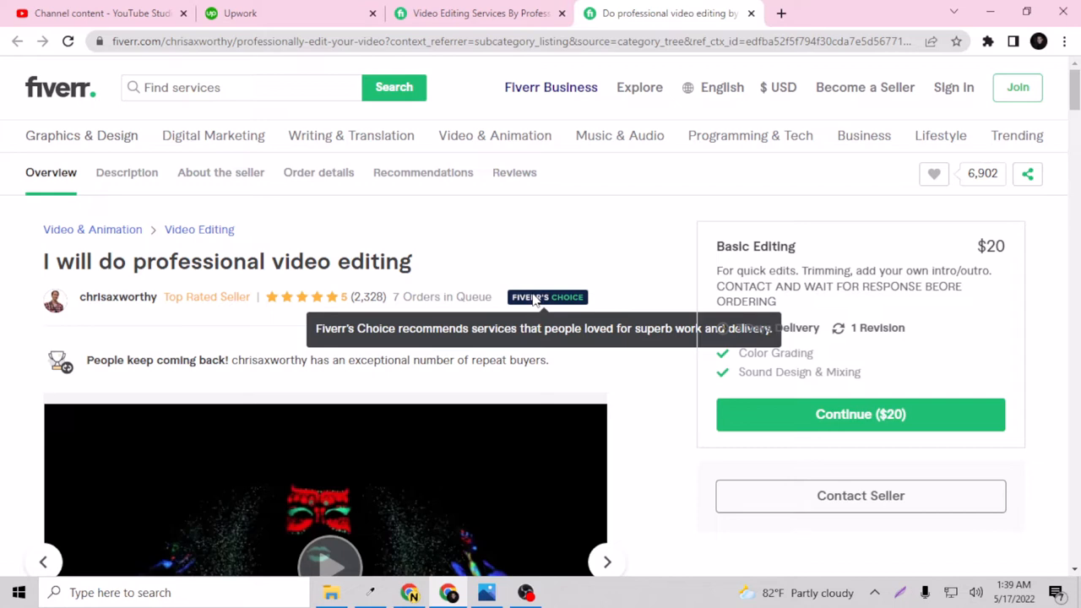
pyautogui.moveTo(554, 304)
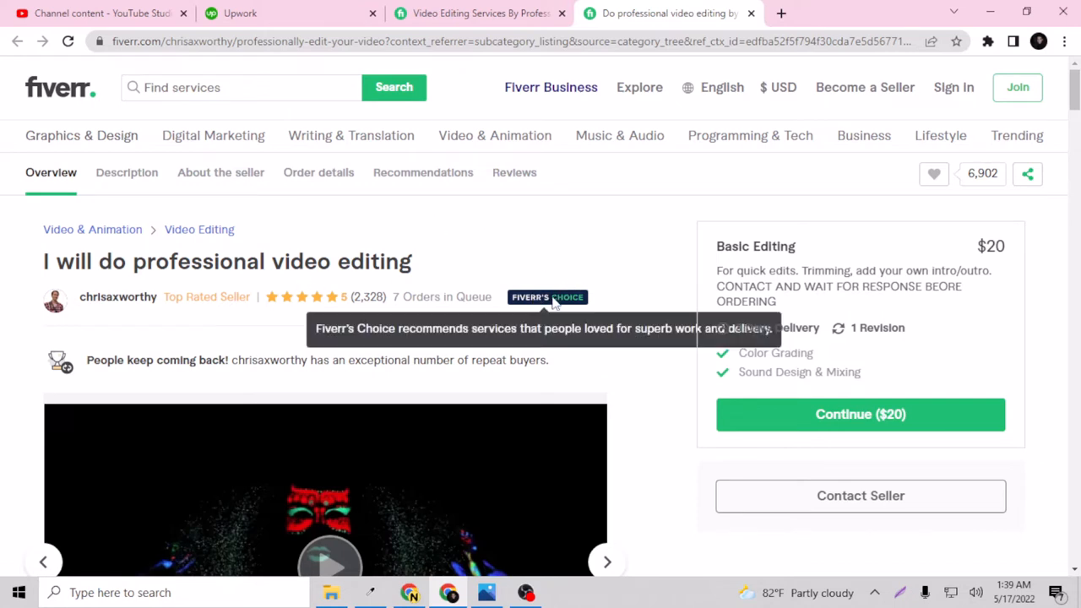
pyautogui.moveTo(591, 274)
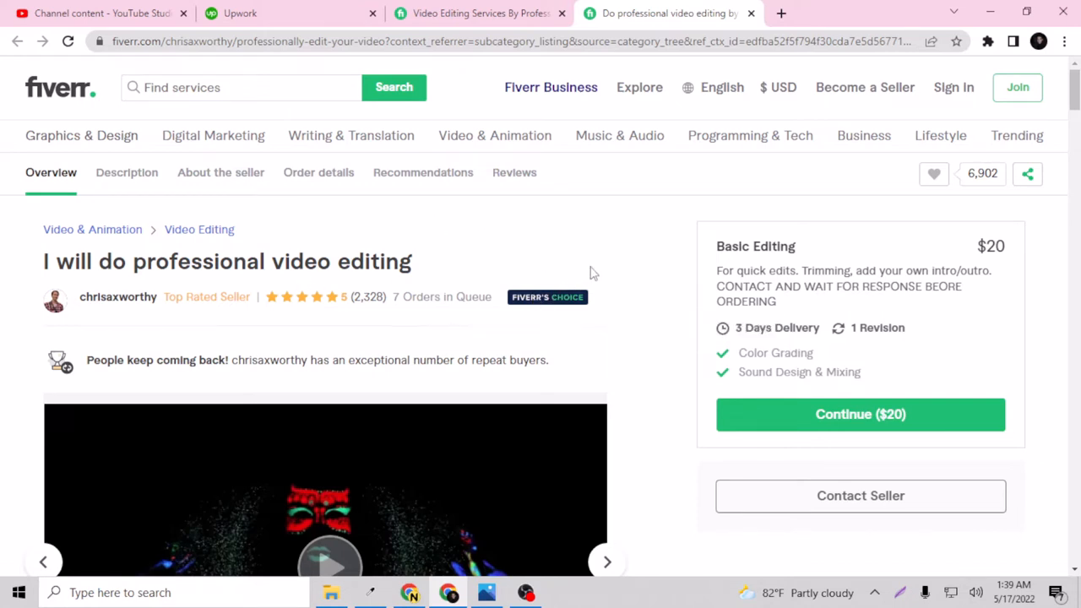
pyautogui.moveTo(547, 297)
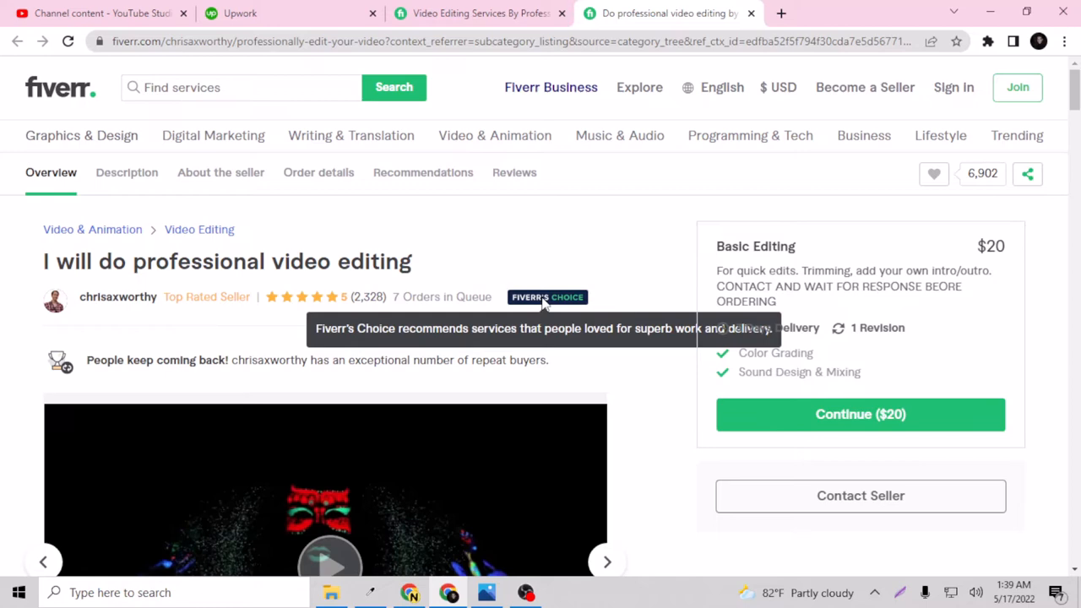
pyautogui.scroll(-3)
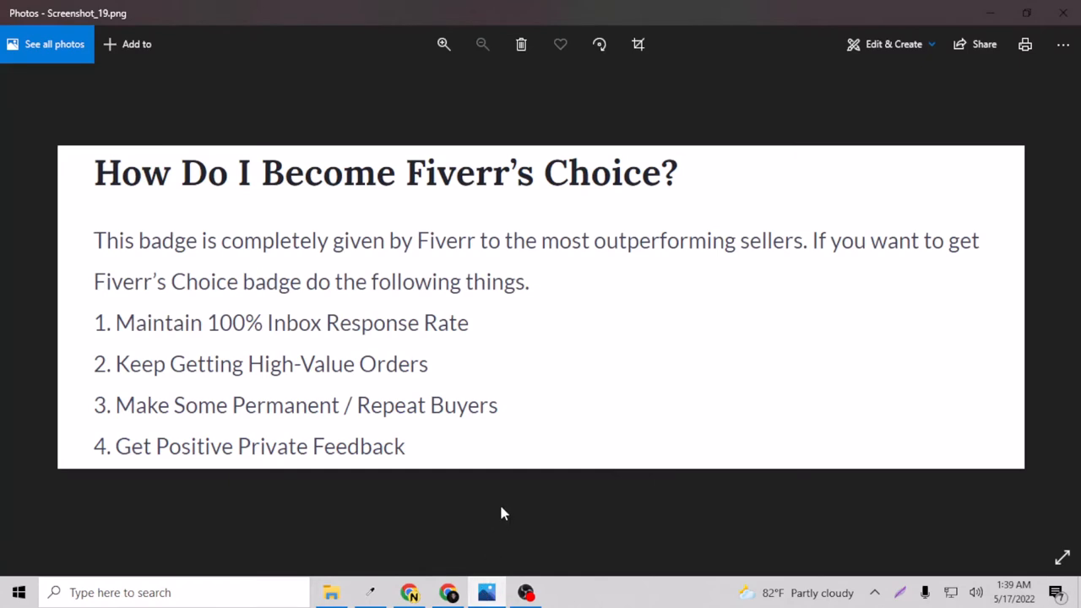
pyautogui.moveTo(79, 203)
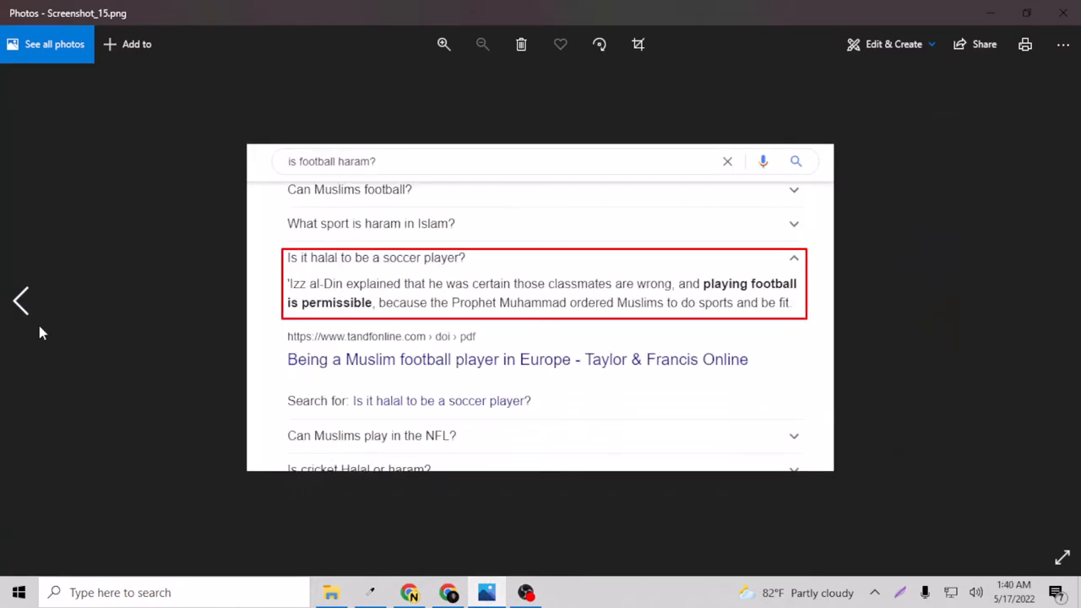
pyautogui.click(1061, 300)
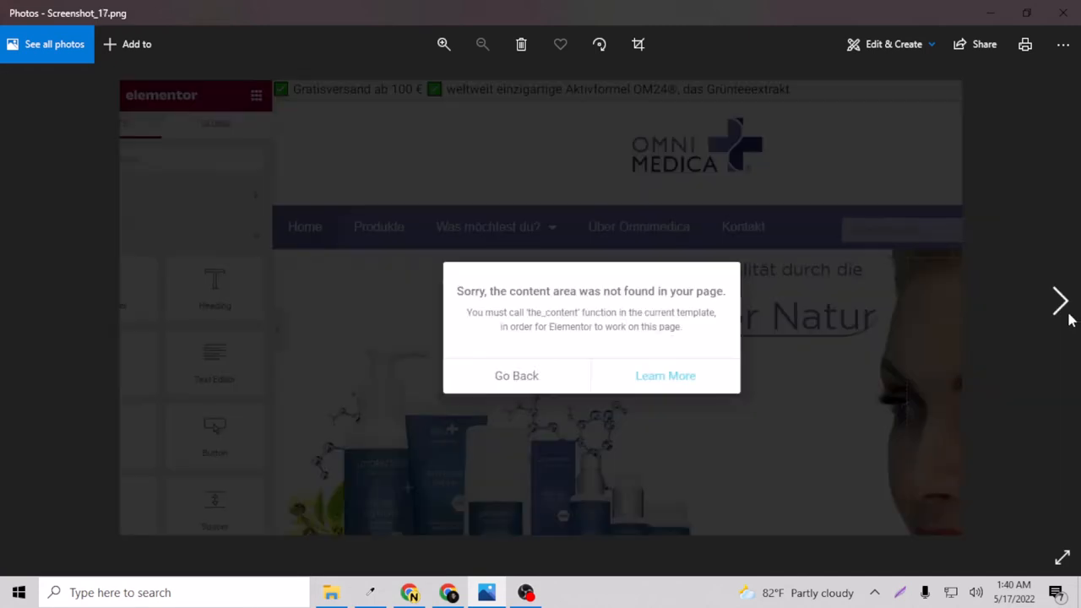
pyautogui.click(1061, 301)
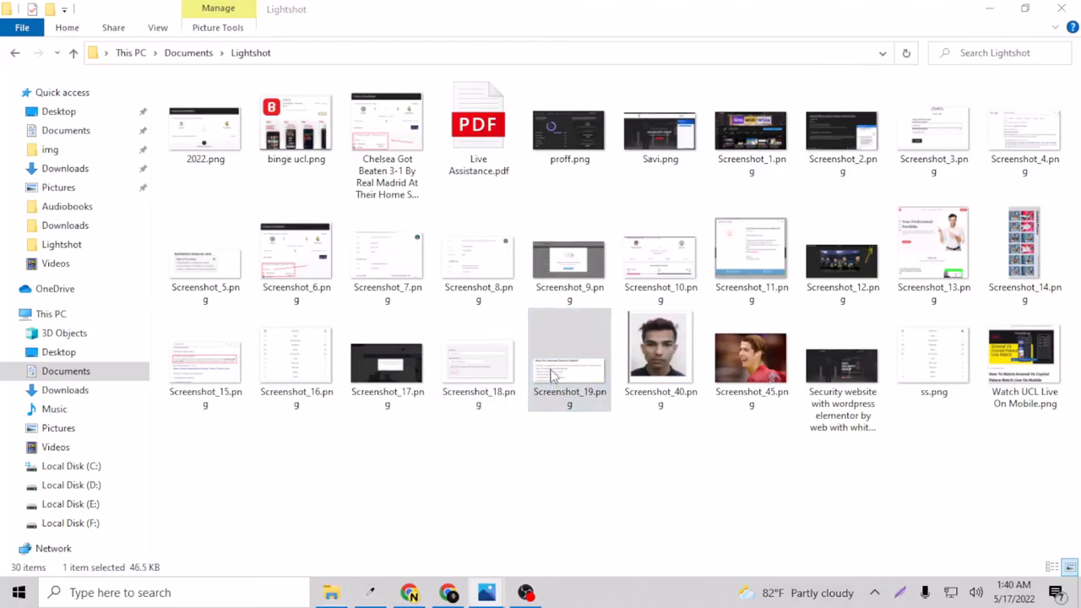
pyautogui.doubleClick(569, 358)
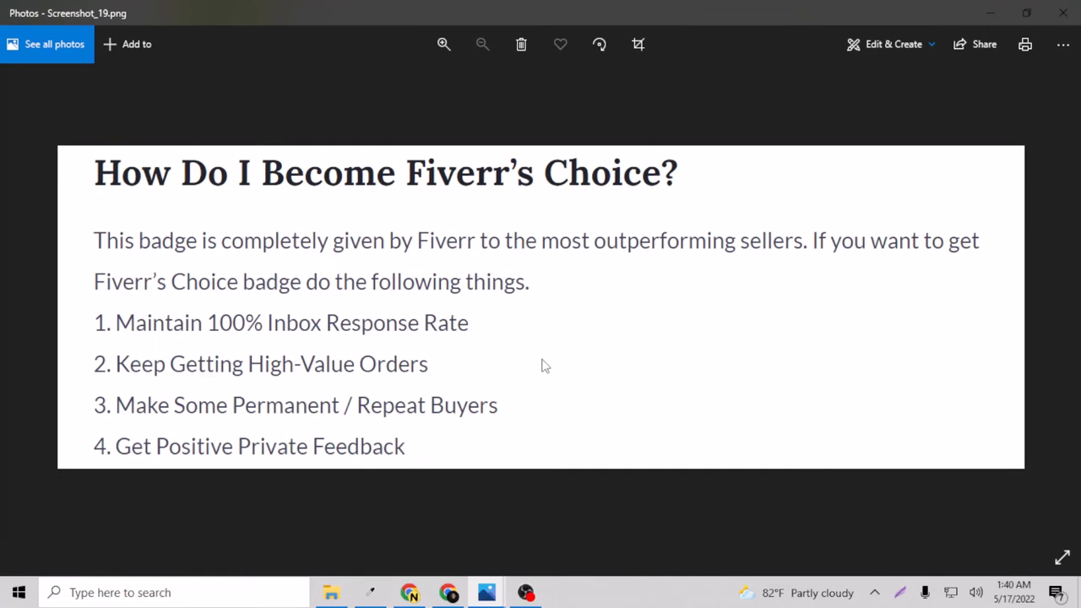
pyautogui.moveTo(139, 263)
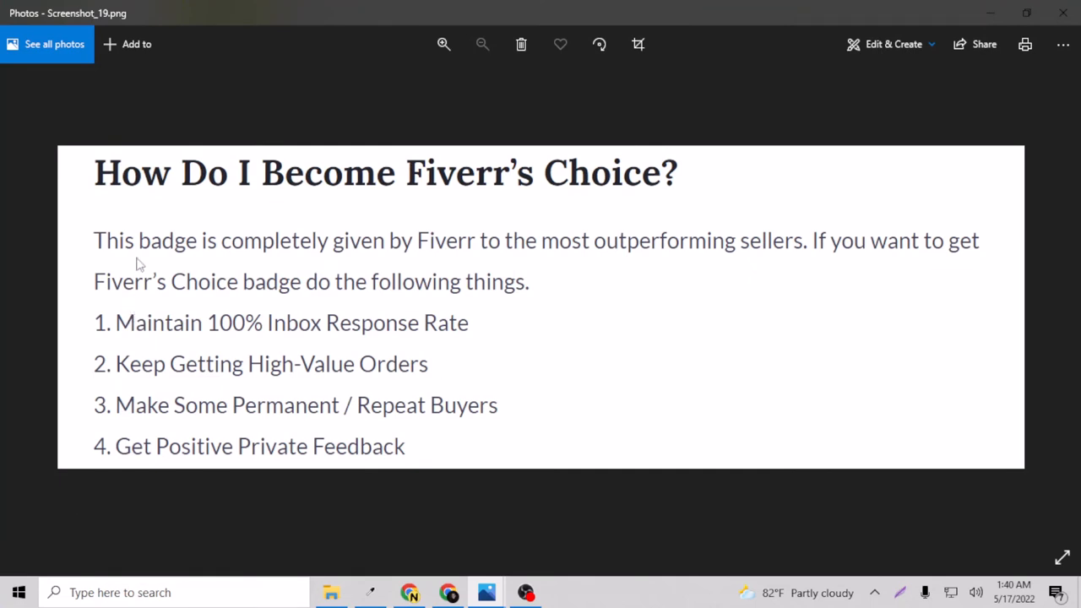
pyautogui.moveTo(331, 196)
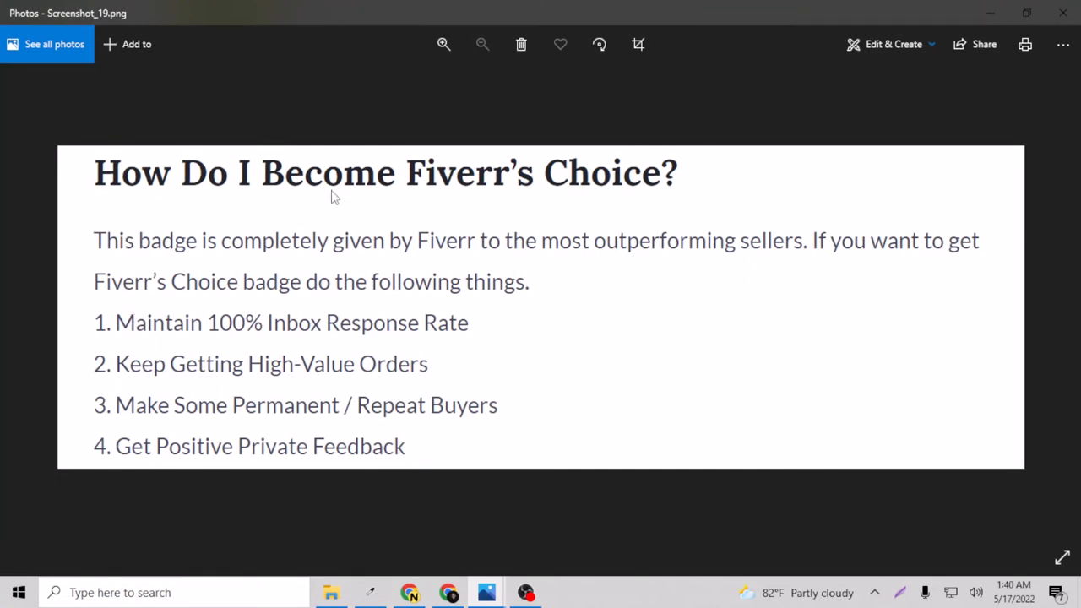
pyautogui.moveTo(110, 264)
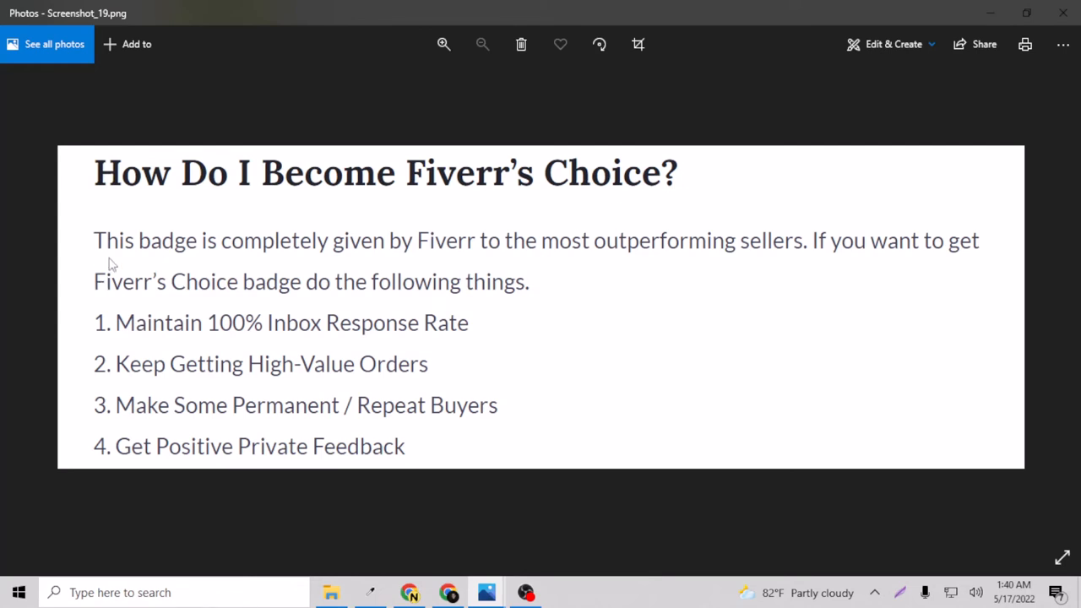
pyautogui.moveTo(392, 260)
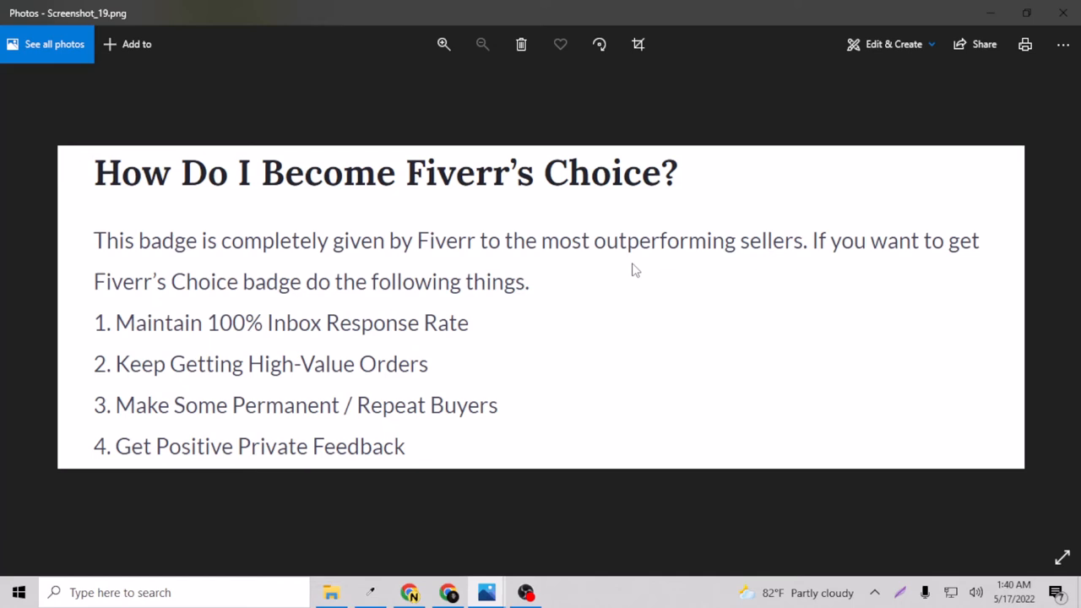
pyautogui.moveTo(903, 257)
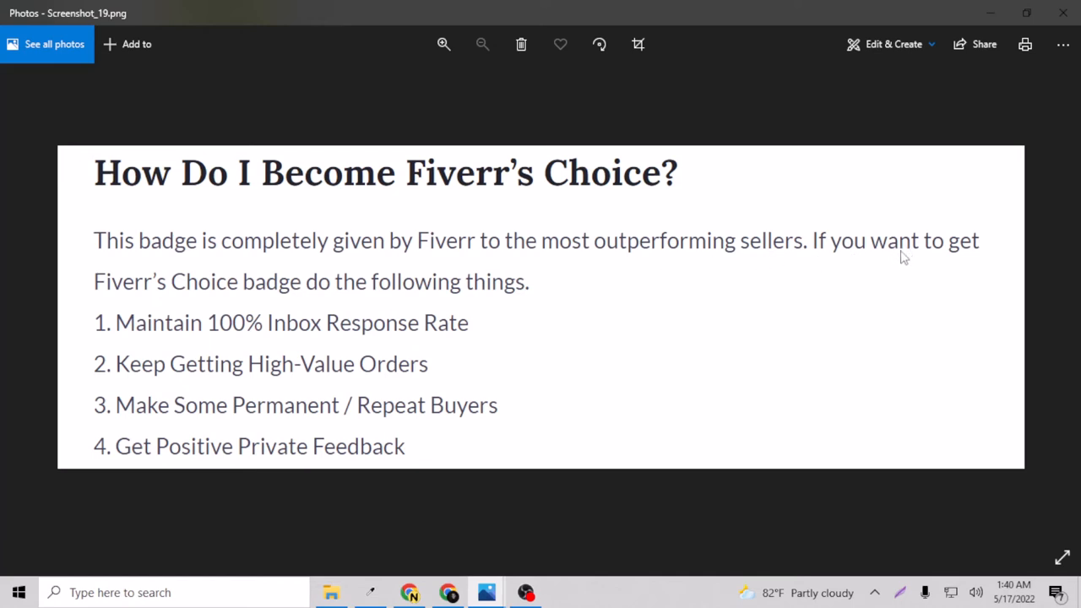
pyautogui.moveTo(320, 309)
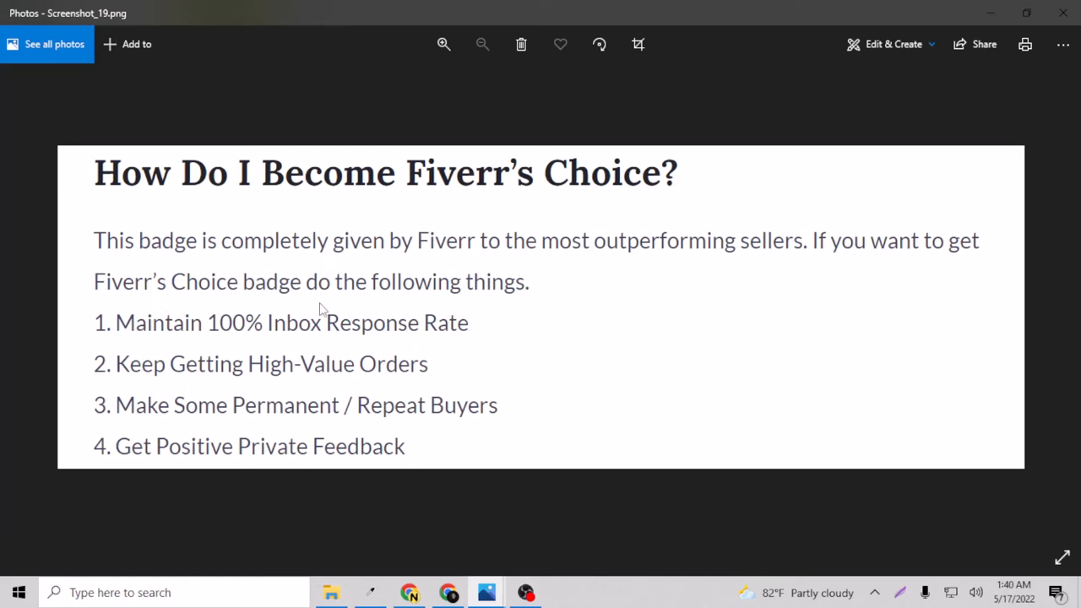
pyautogui.moveTo(206, 337)
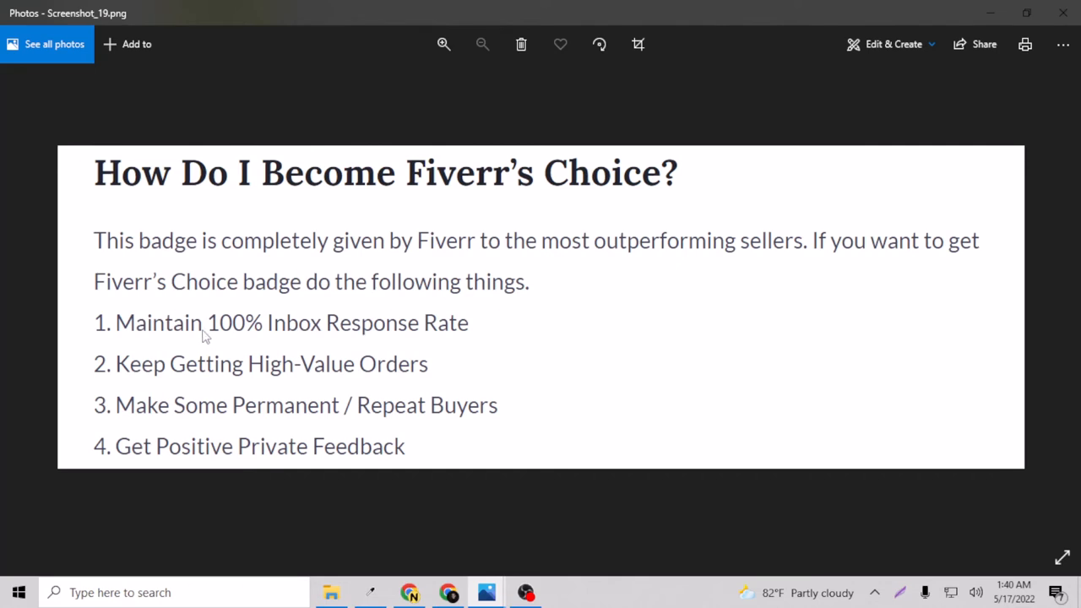
pyautogui.moveTo(297, 290)
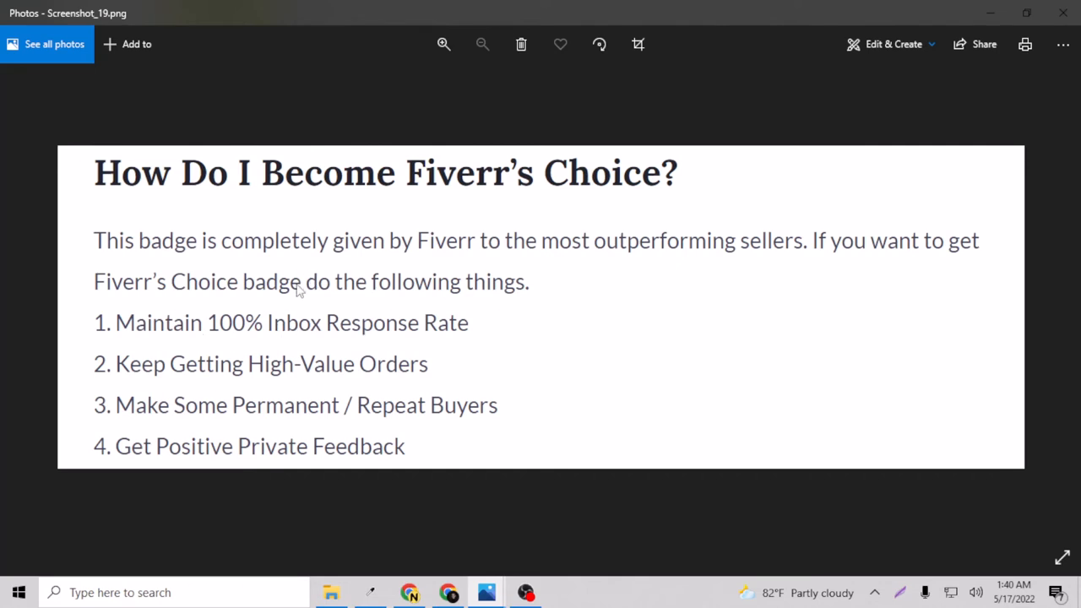
pyautogui.moveTo(227, 375)
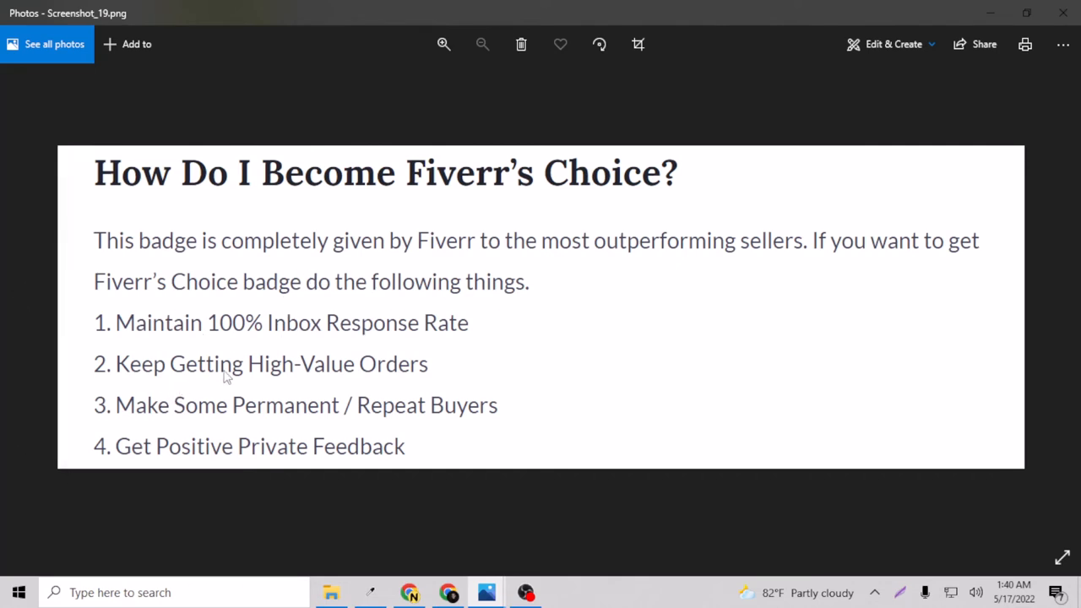
pyautogui.moveTo(338, 385)
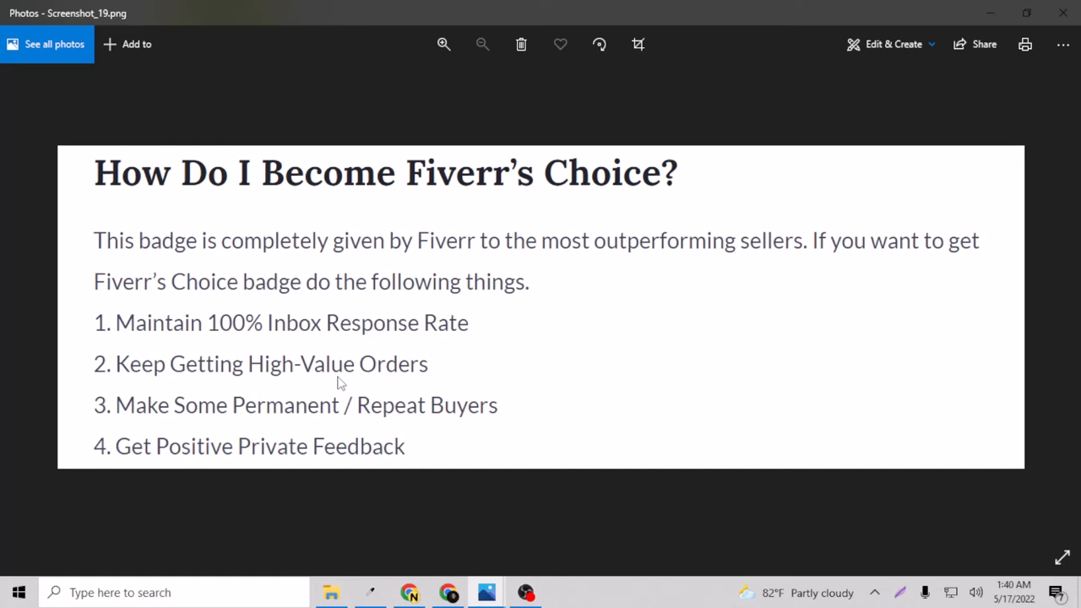
pyautogui.moveTo(284, 396)
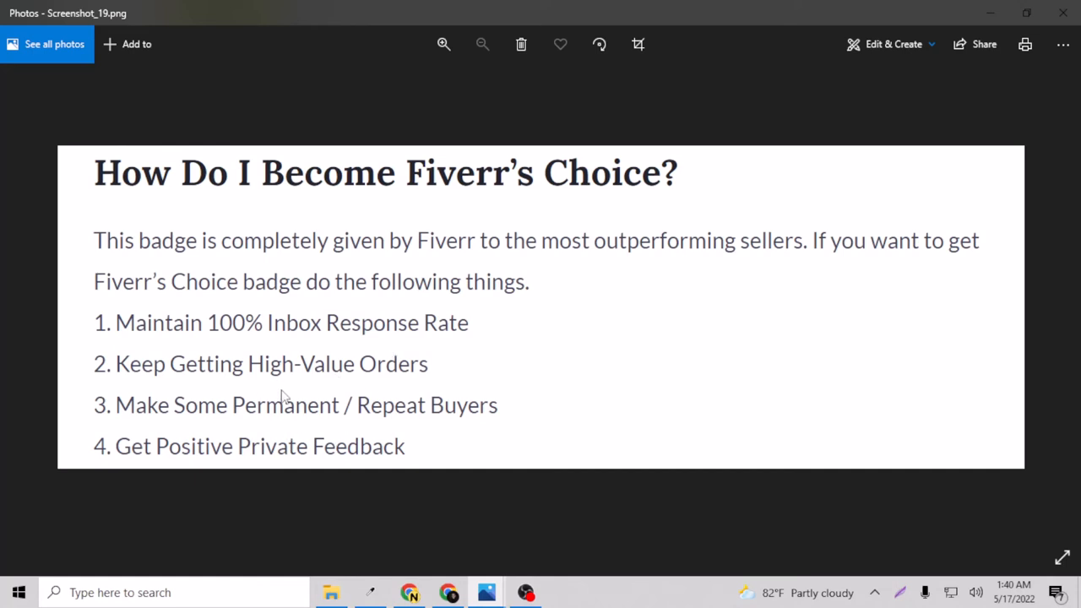
pyautogui.moveTo(277, 432)
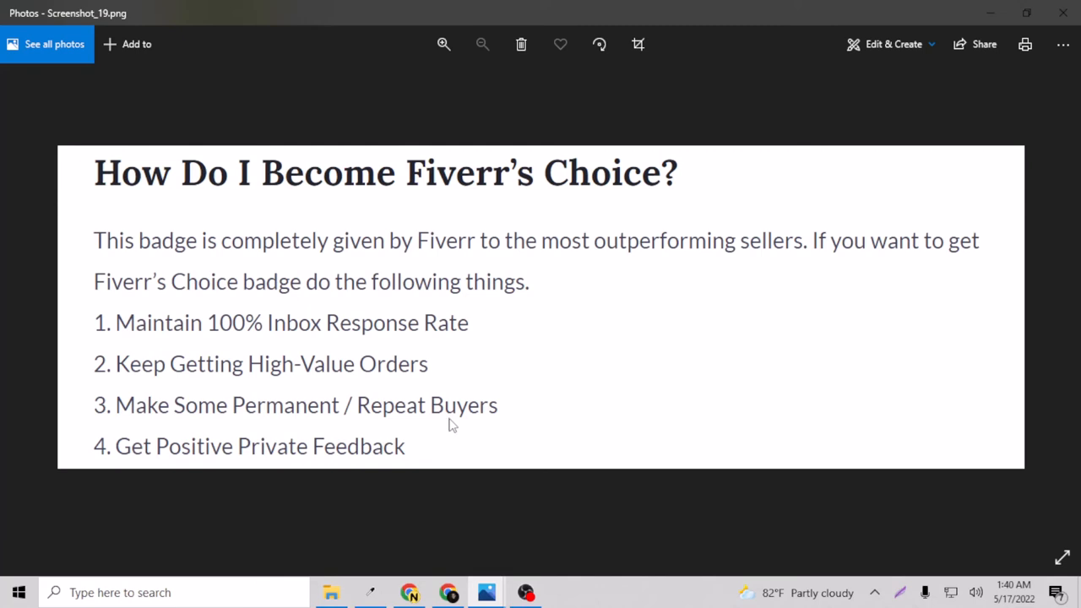
pyautogui.moveTo(463, 419)
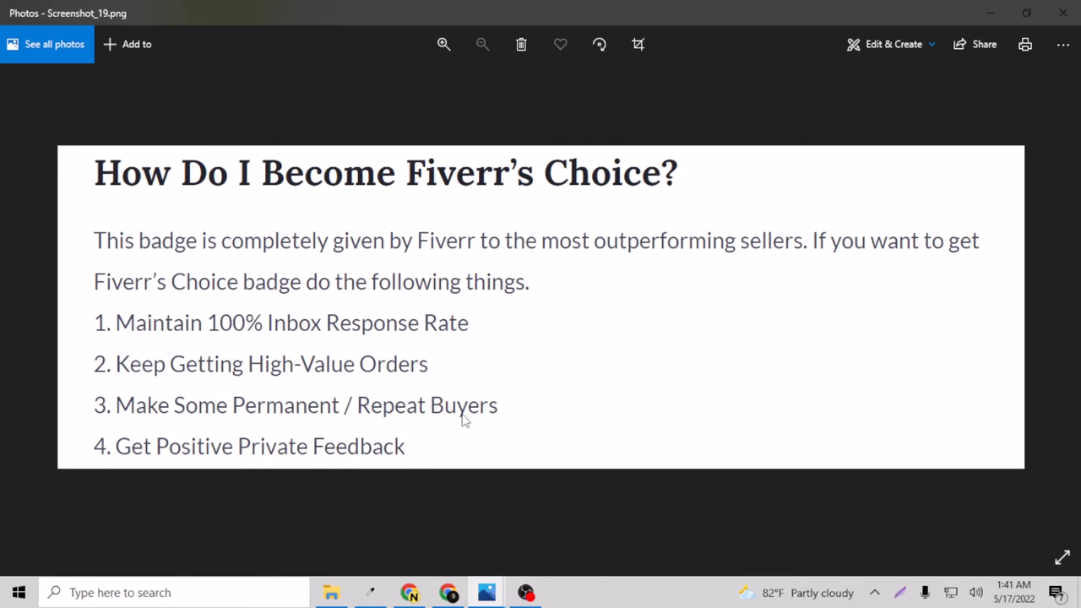
pyautogui.moveTo(228, 480)
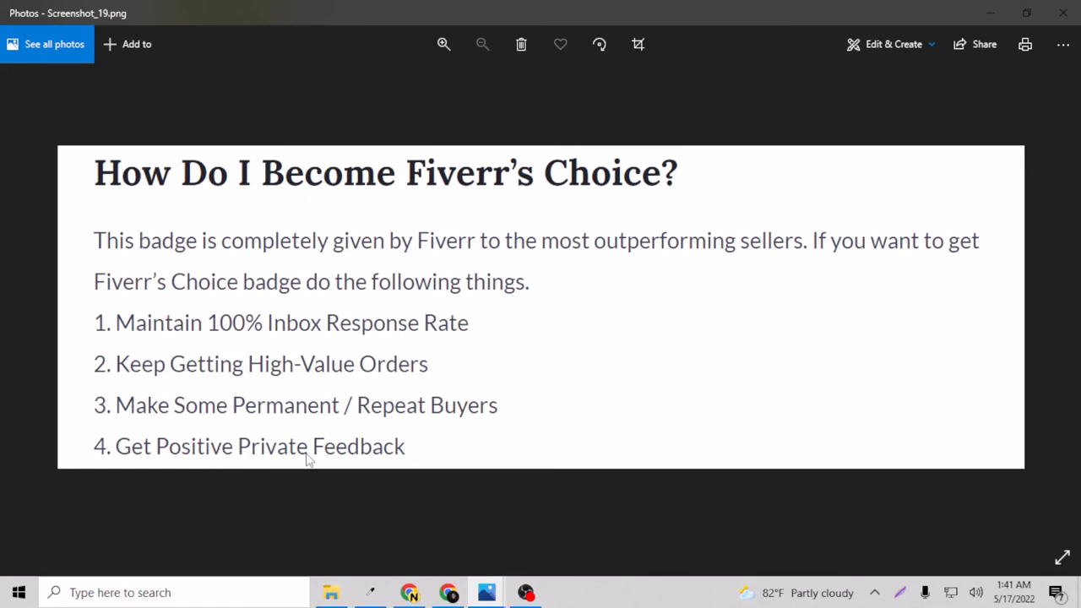
pyautogui.moveTo(200, 459)
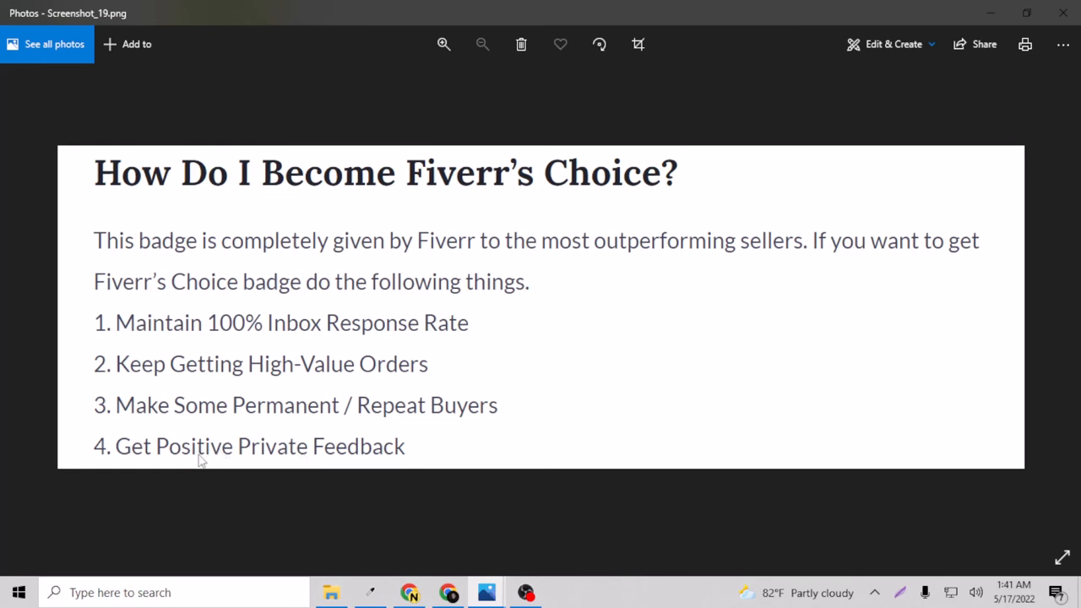
pyautogui.moveTo(211, 454)
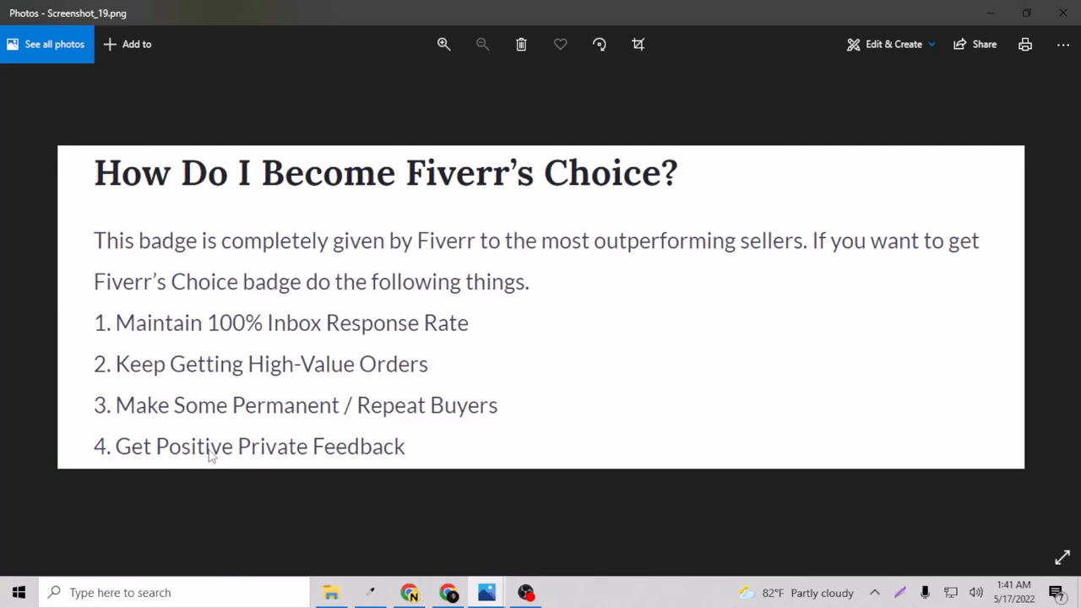
pyautogui.moveTo(460, 571)
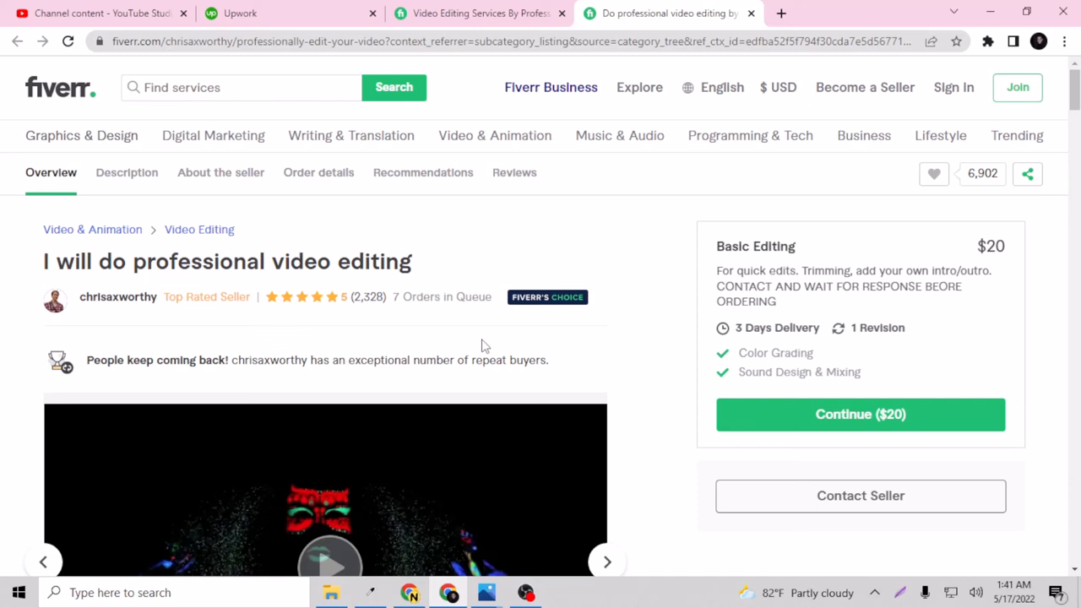
pyautogui.moveTo(104, 354)
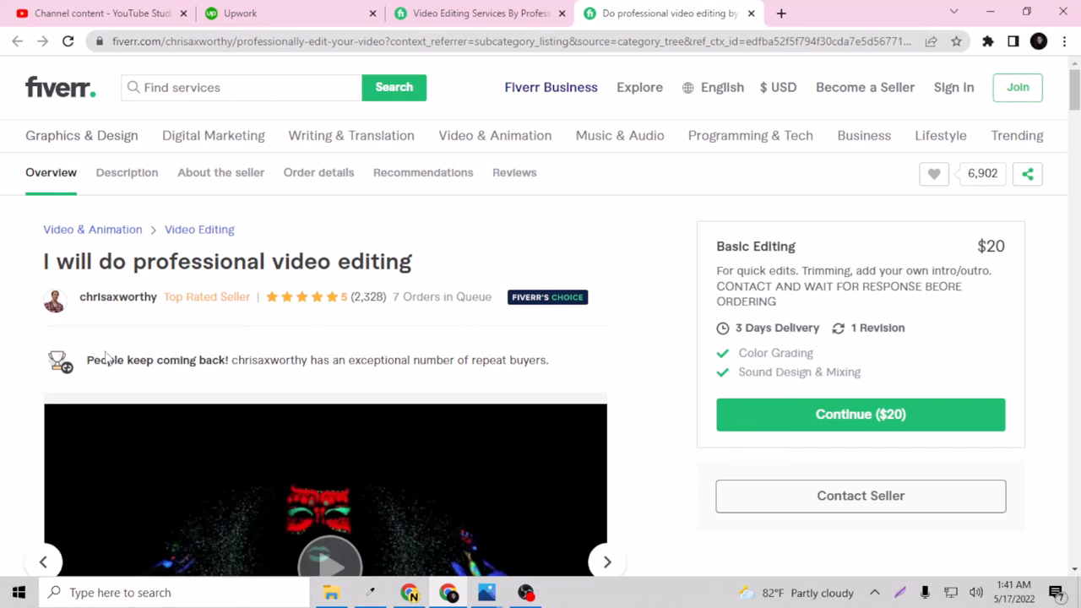
pyautogui.moveTo(81, 372)
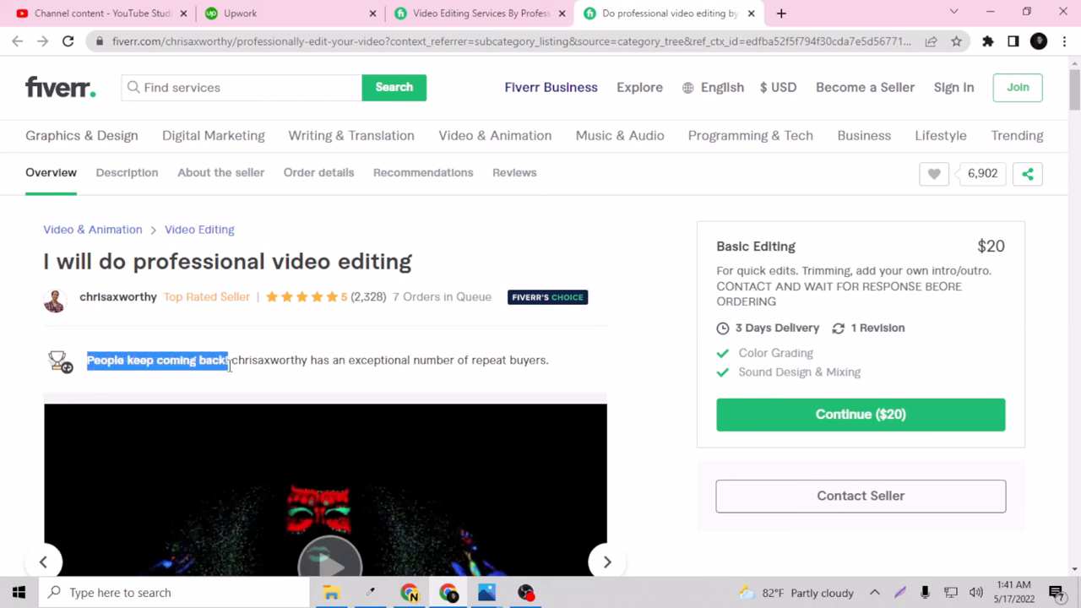
pyautogui.moveTo(382, 365)
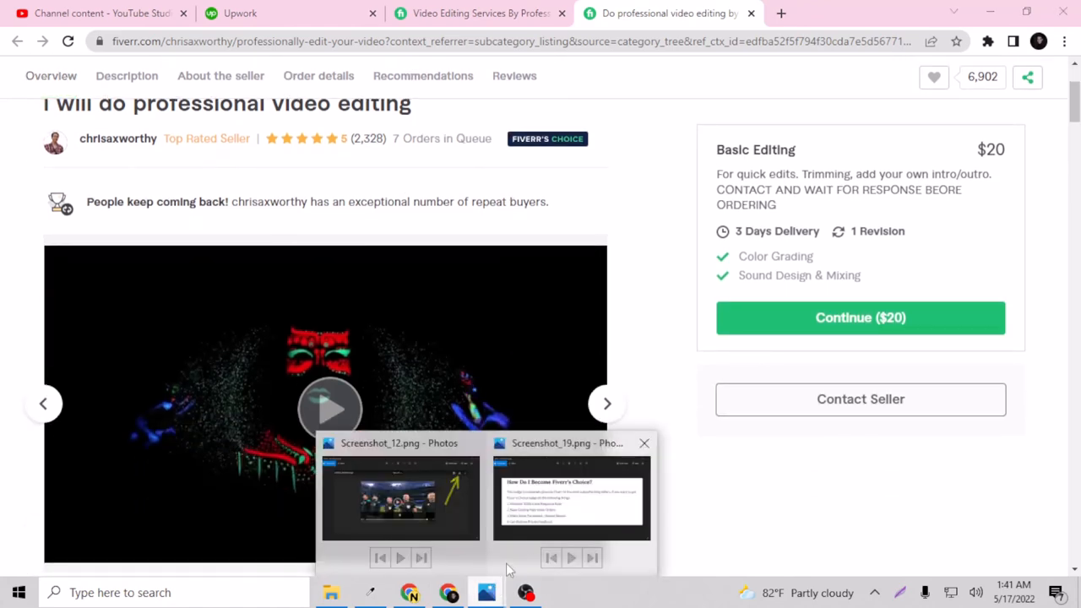
# Step: Restore the Photos window showing Screenshot_19.png with the four Fiverr's Choice steps
pyautogui.click(570, 498)
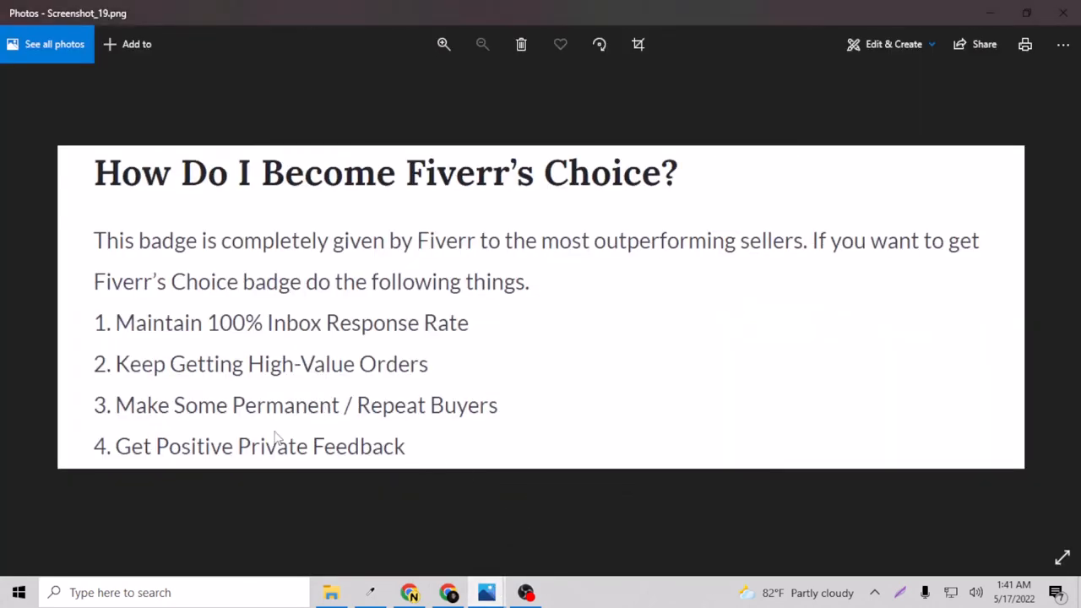
pyautogui.moveTo(250, 375)
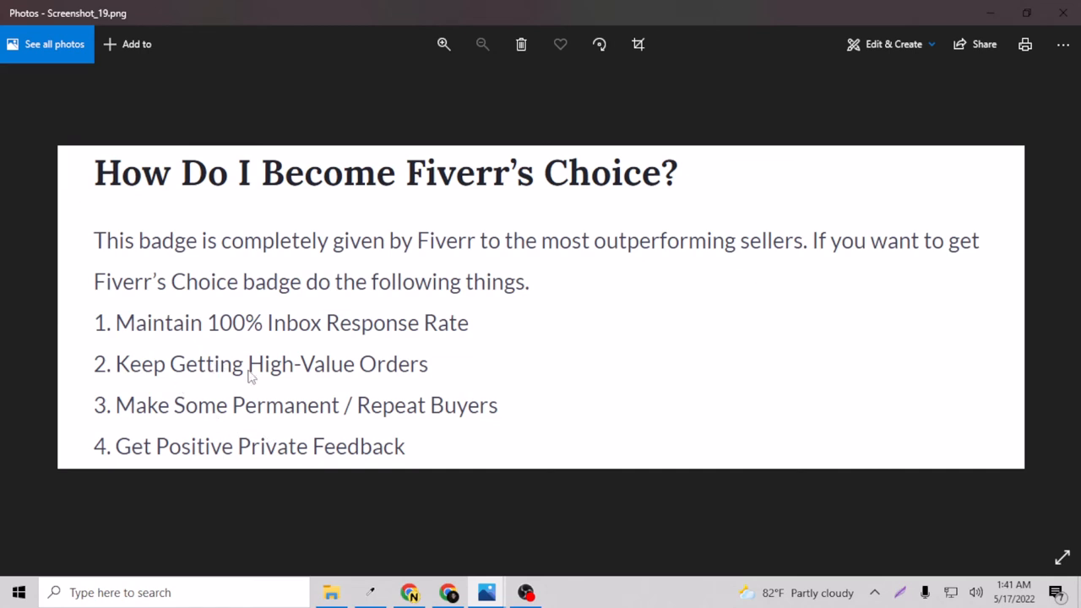
pyautogui.moveTo(295, 422)
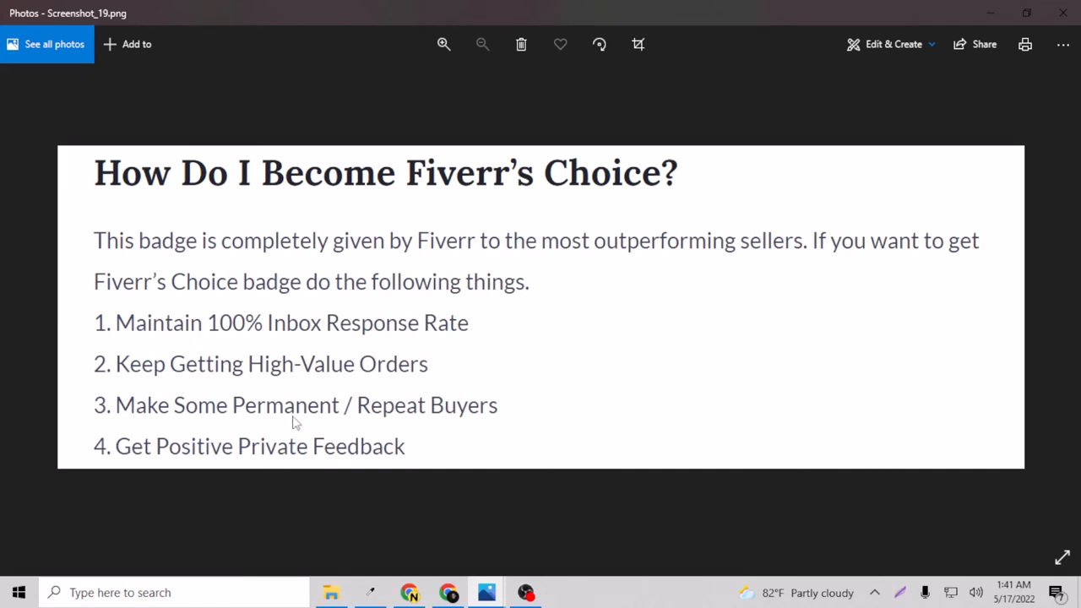
pyautogui.moveTo(471, 432)
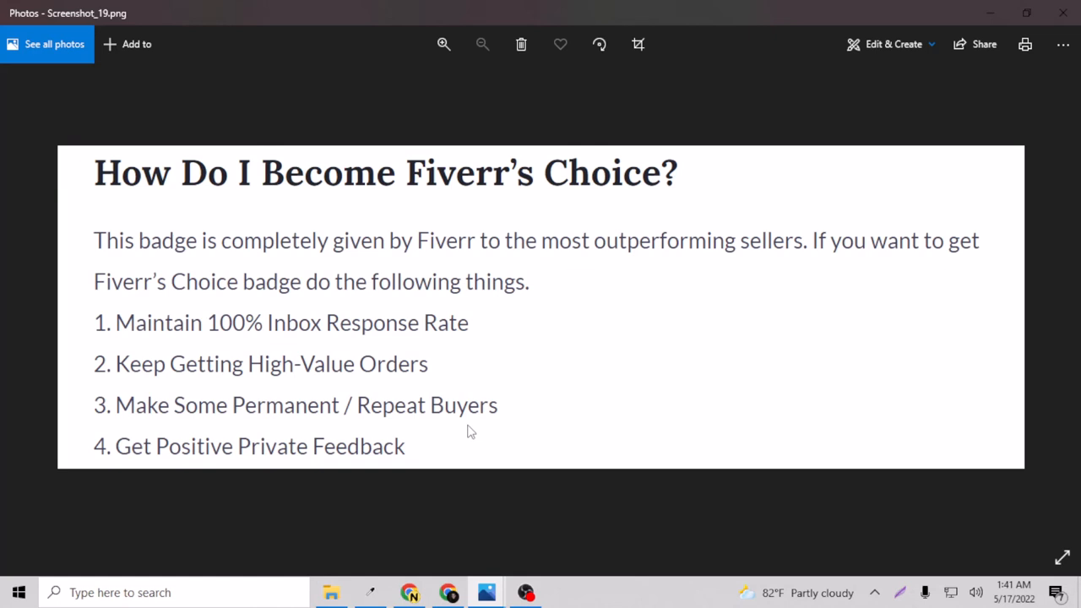
pyautogui.moveTo(481, 421)
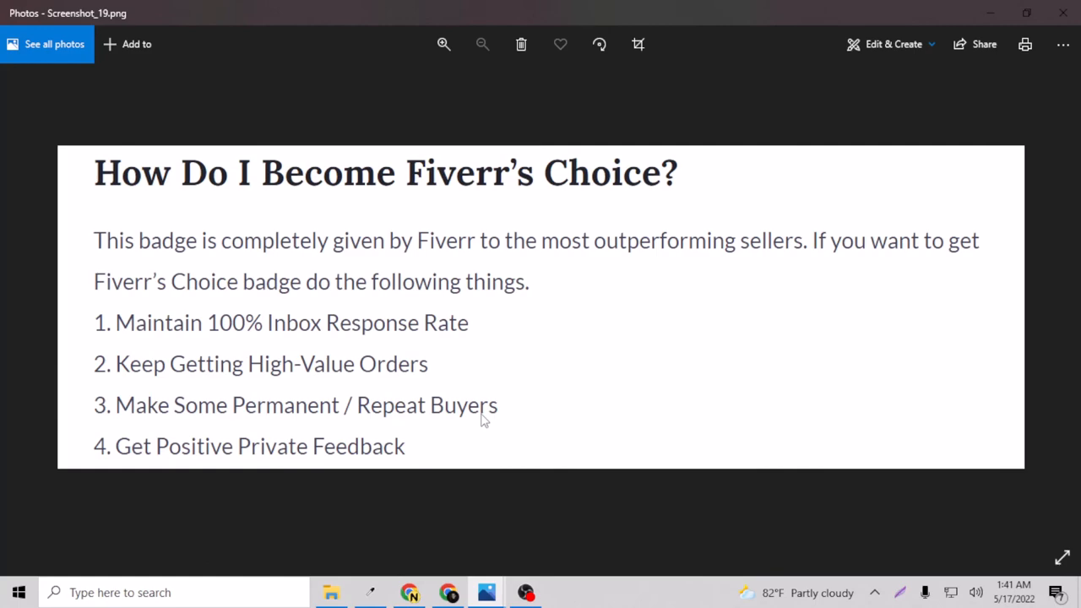